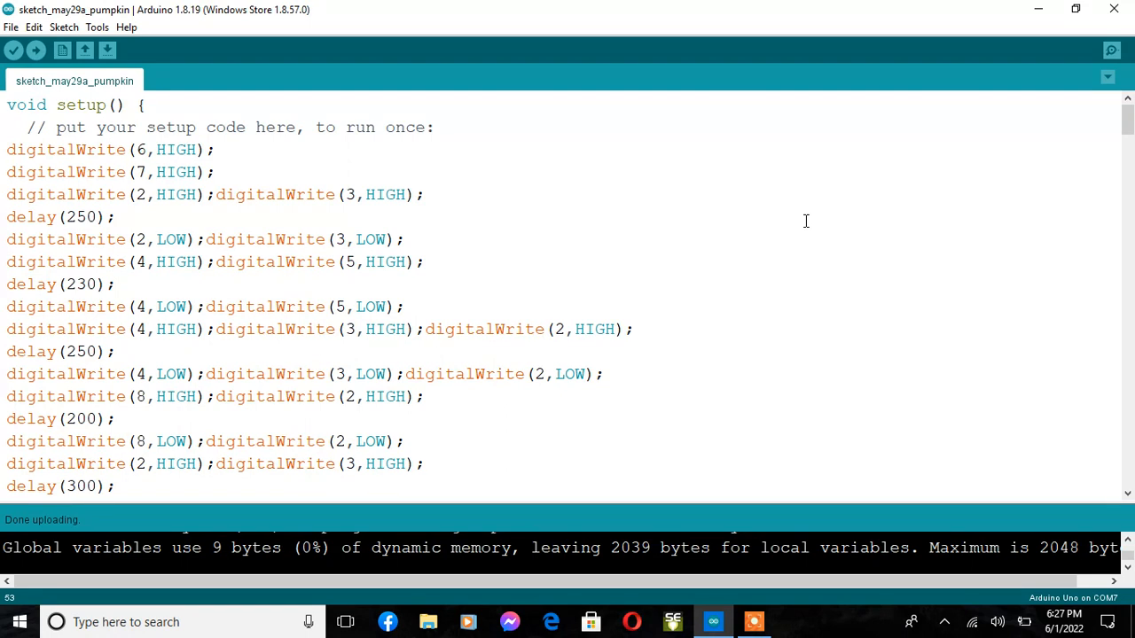
pyautogui.moveTo(760, 92)
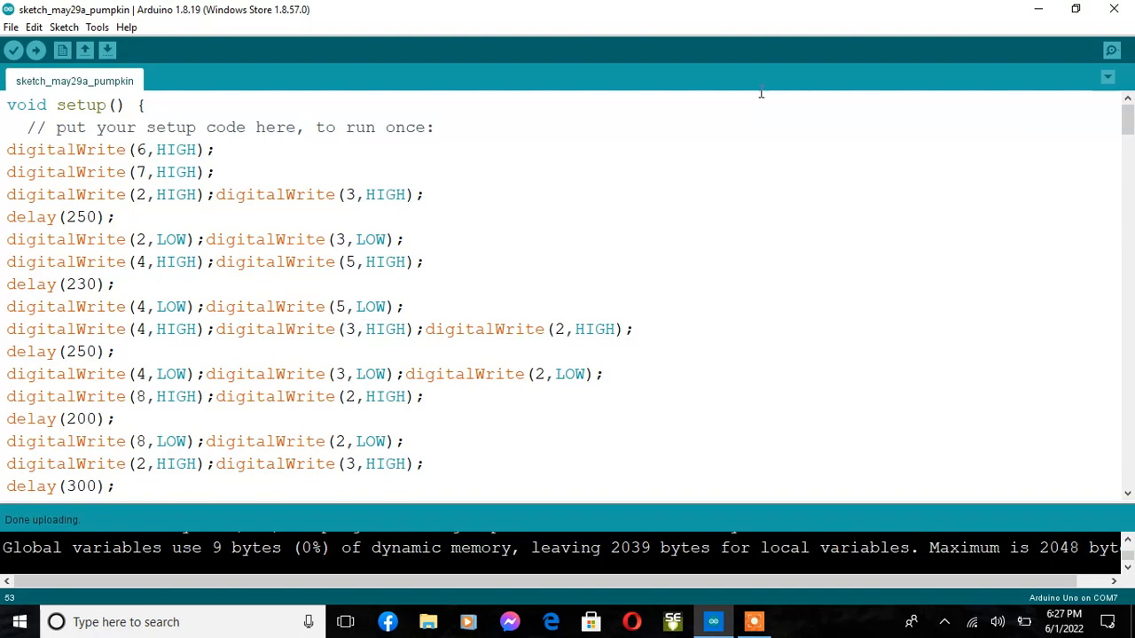
pyautogui.moveTo(678, 129)
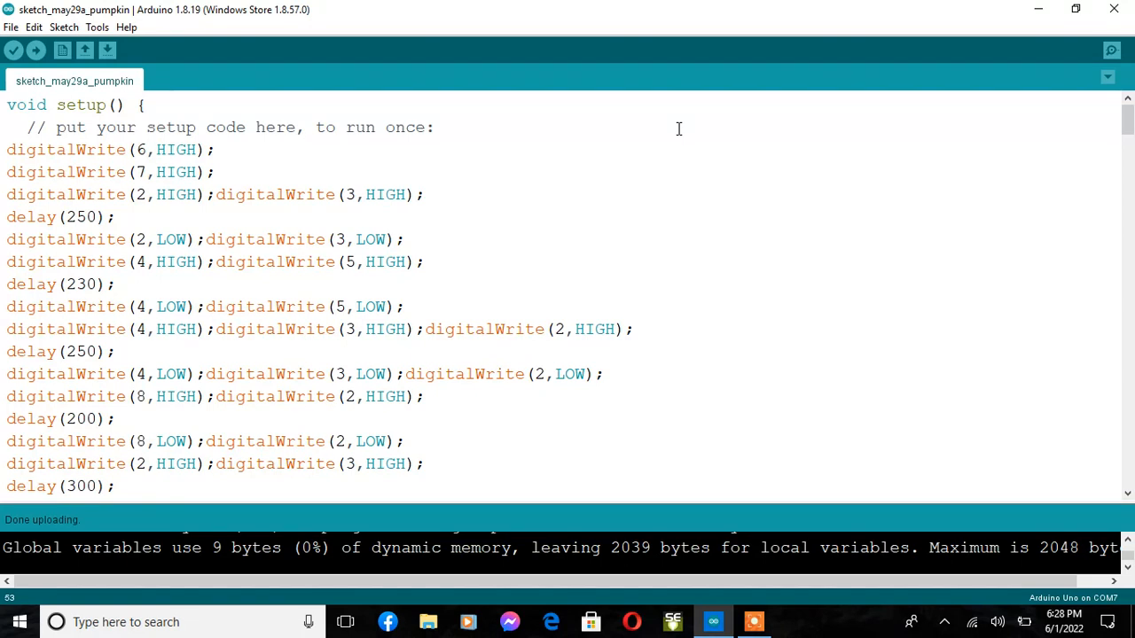
pyautogui.moveTo(969, 155)
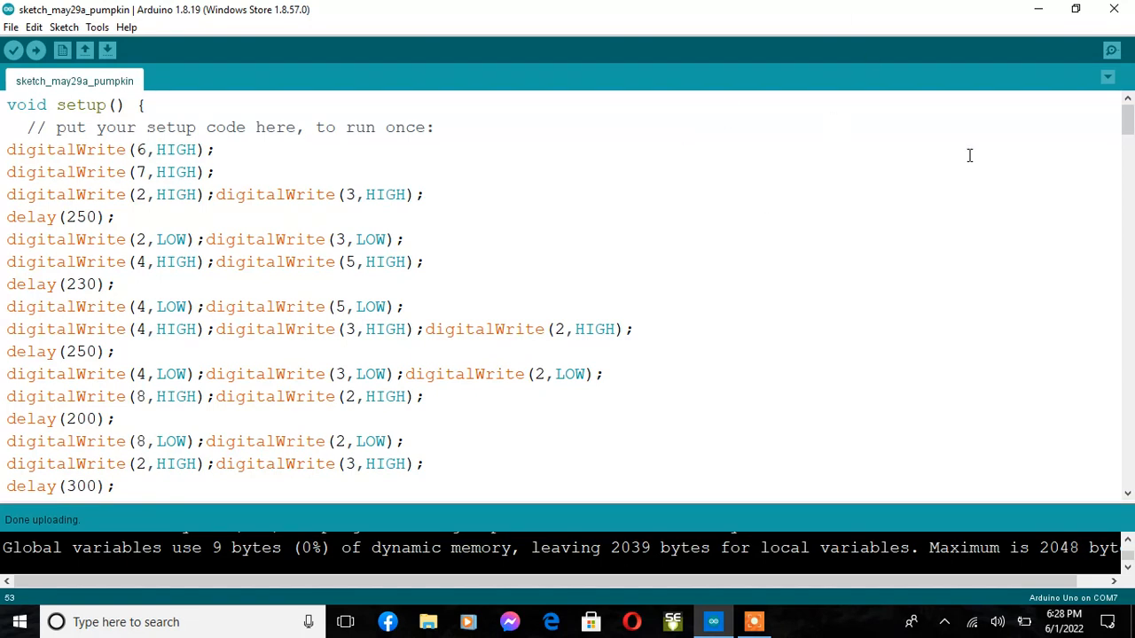
pyautogui.moveTo(619, 40)
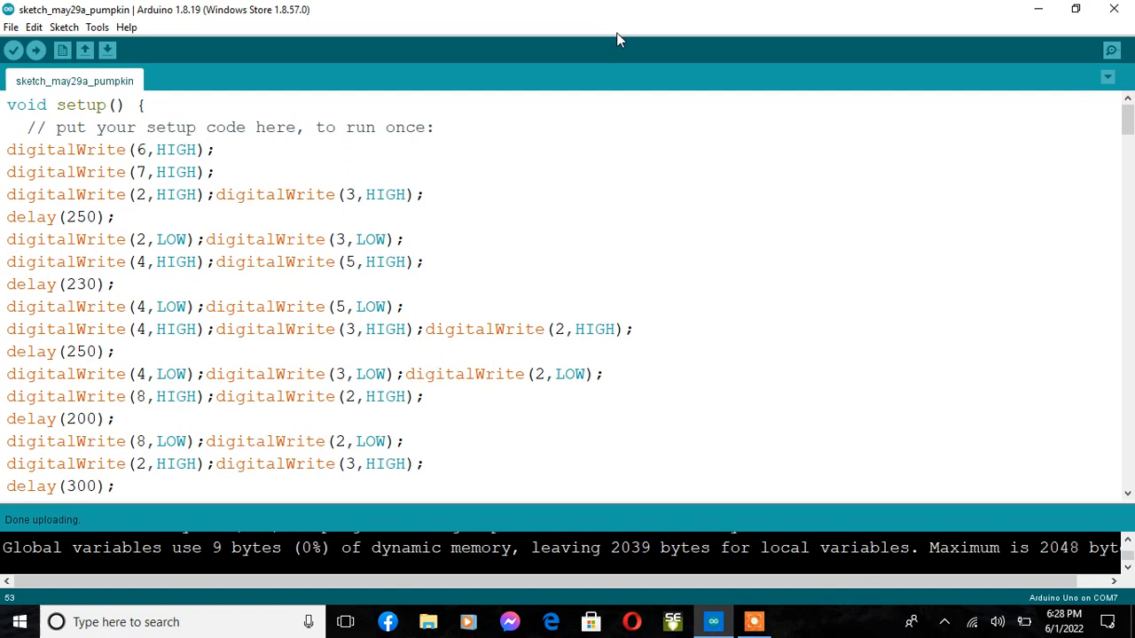
pyautogui.moveTo(572, 19)
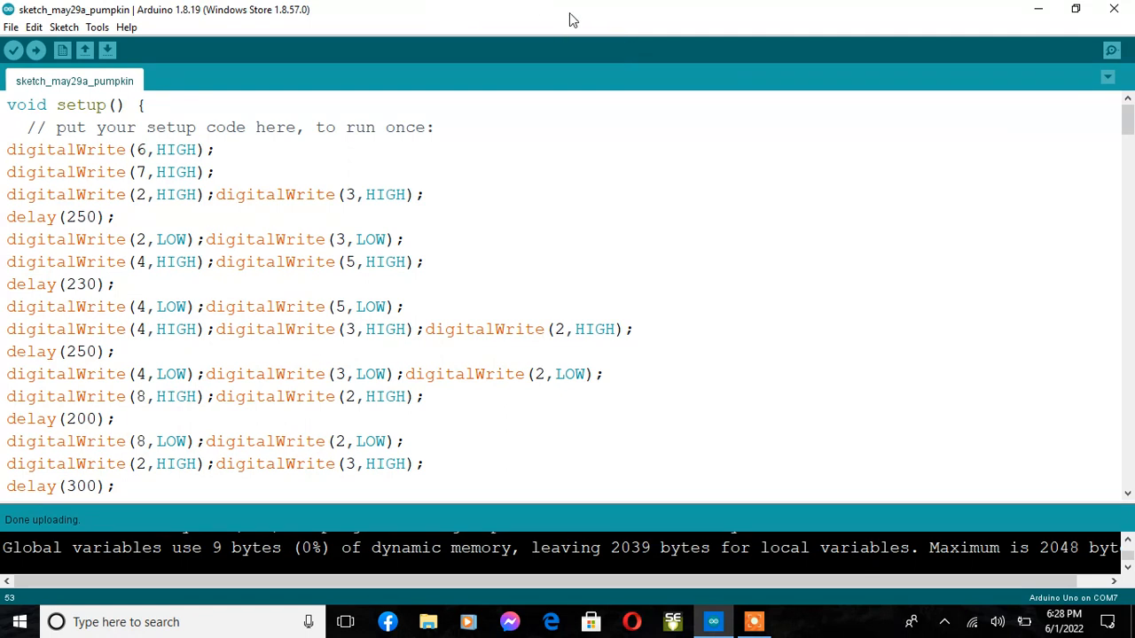
pyautogui.moveTo(550, 86)
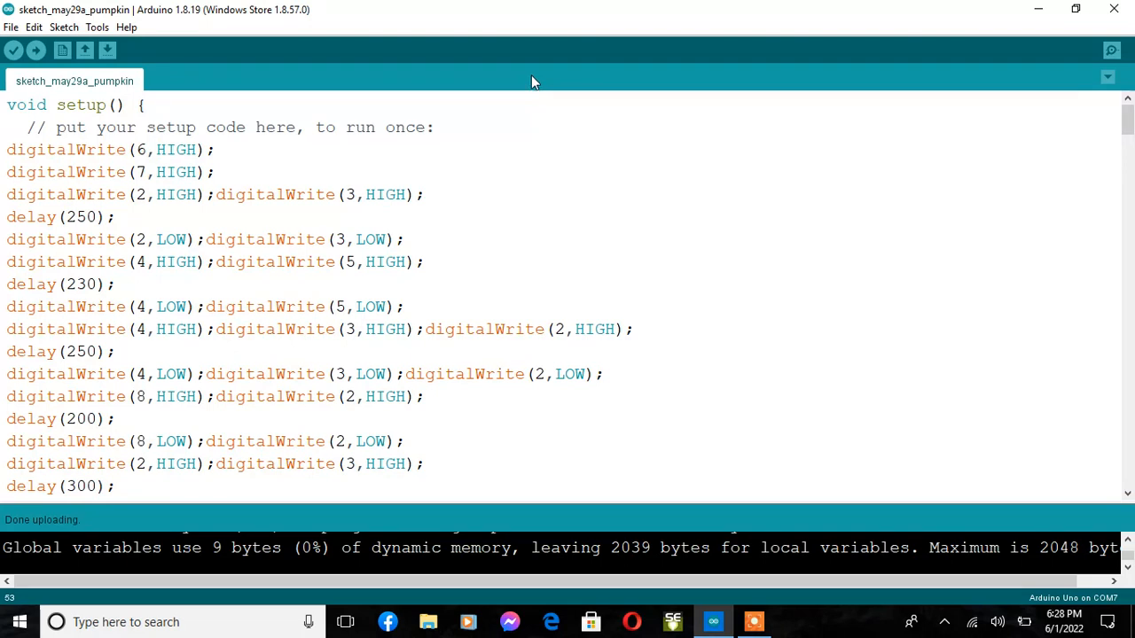
pyautogui.moveTo(25, 75)
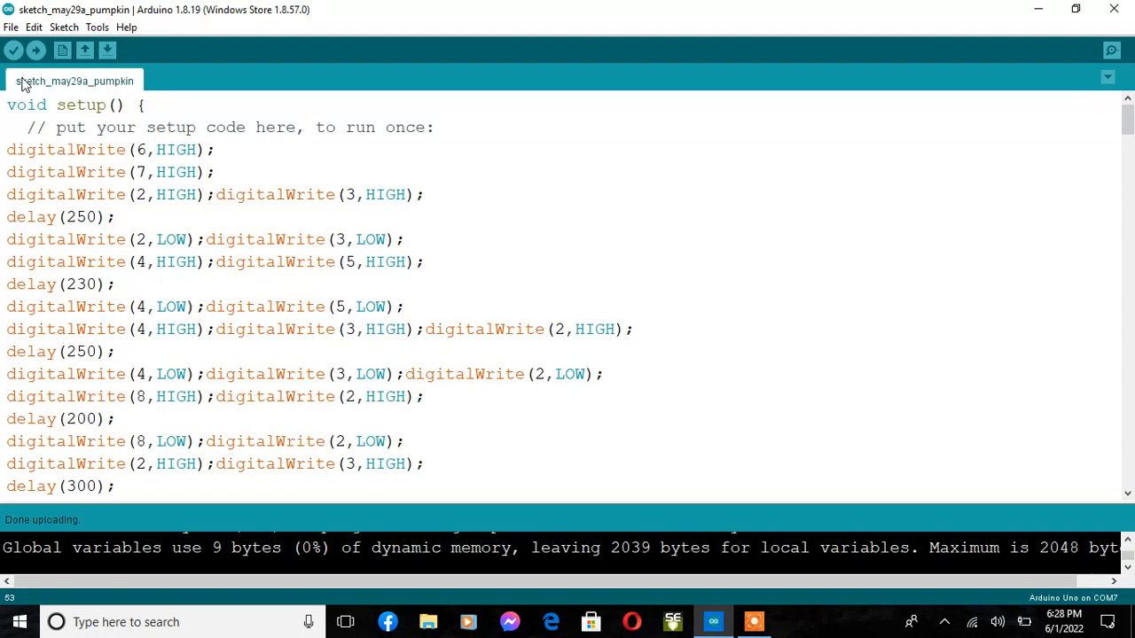
pyautogui.moveTo(375, 66)
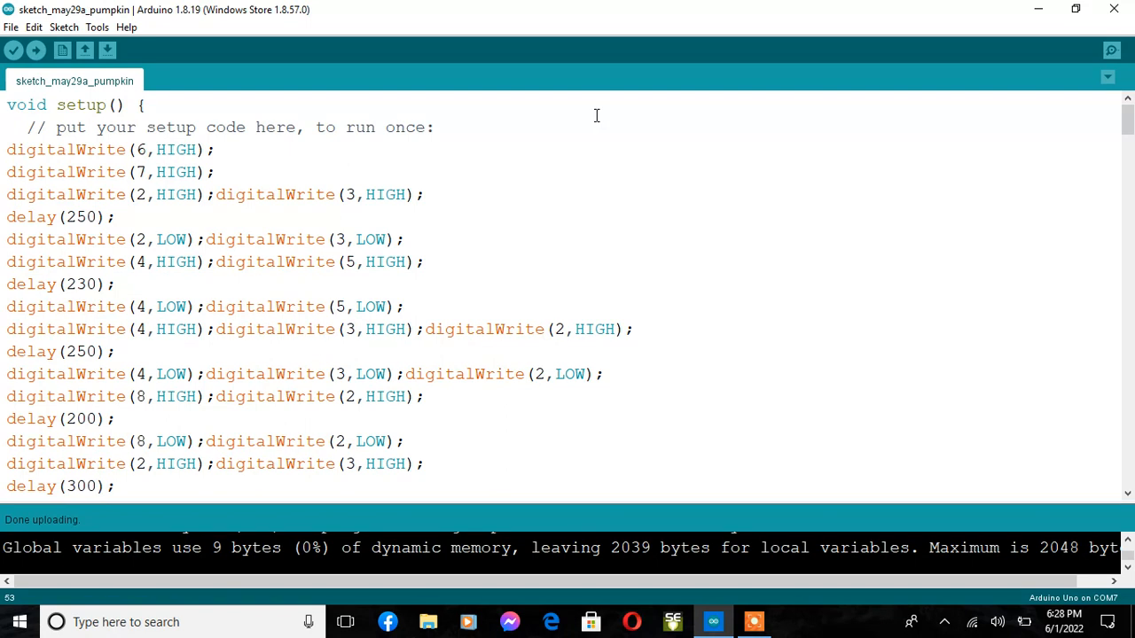
pyautogui.moveTo(560, 75)
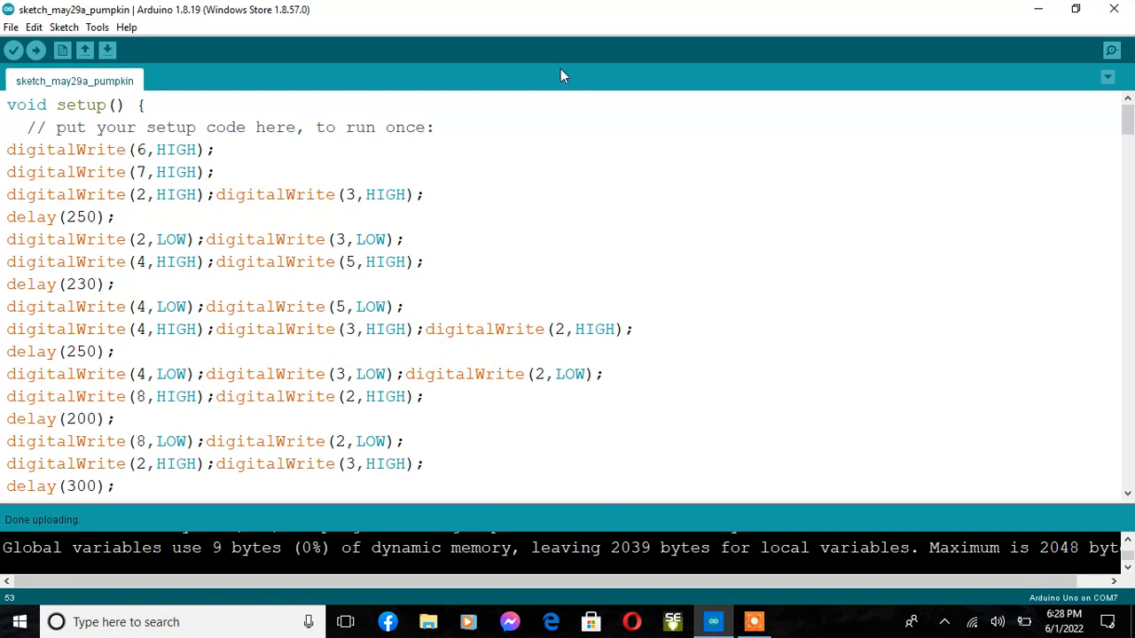
pyautogui.moveTo(619, 58)
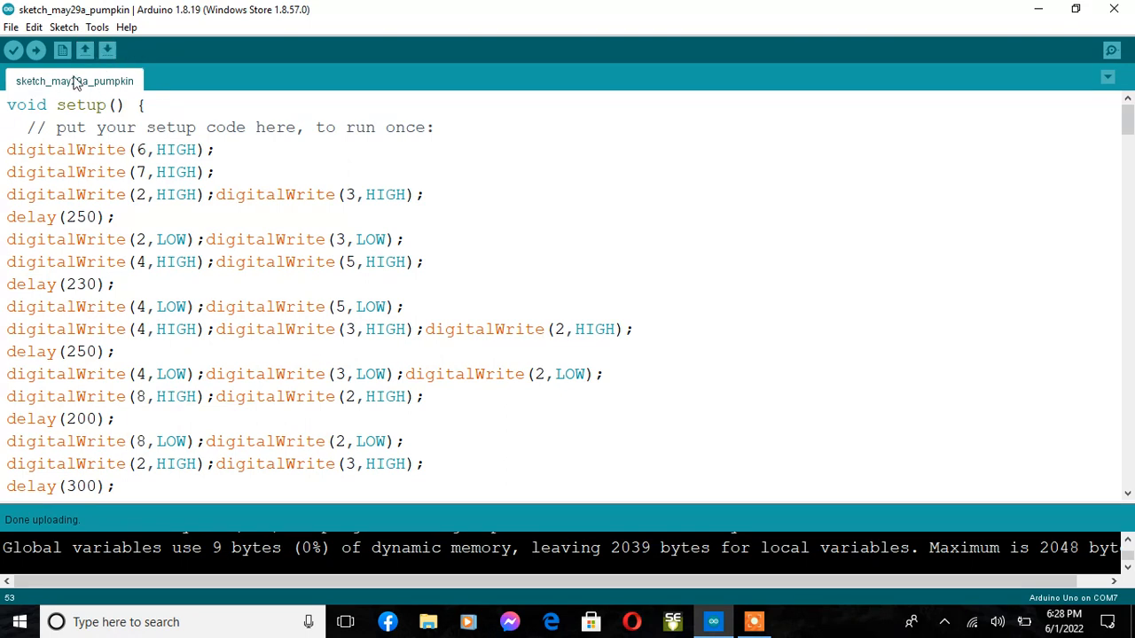
pyautogui.moveTo(668, 205)
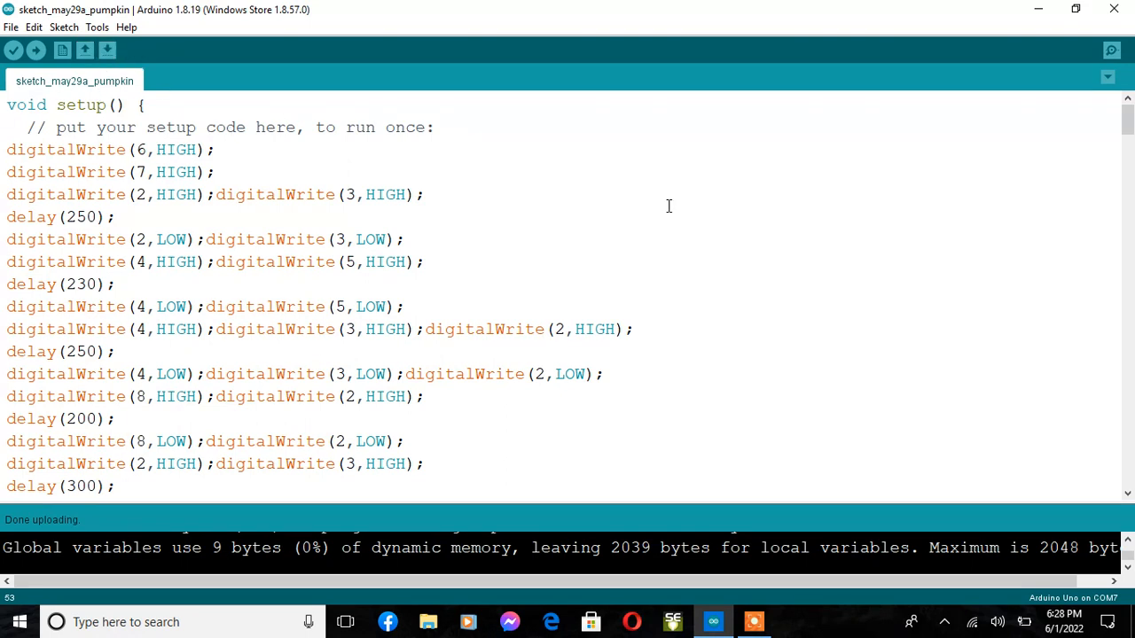
pyautogui.moveTo(896, 174)
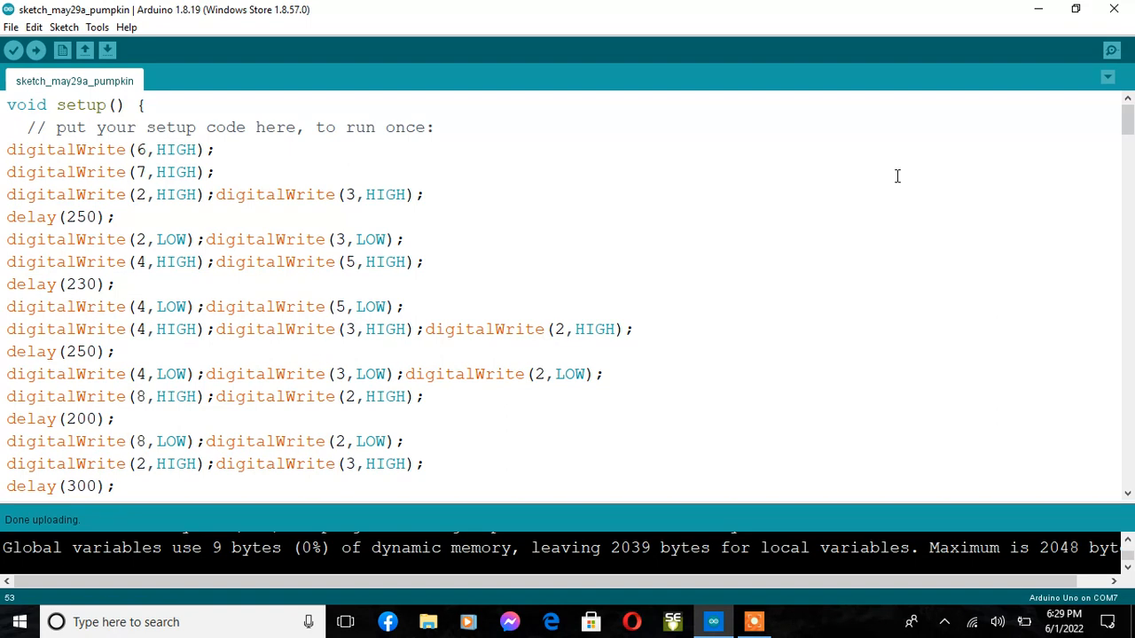
pyautogui.moveTo(647, 187)
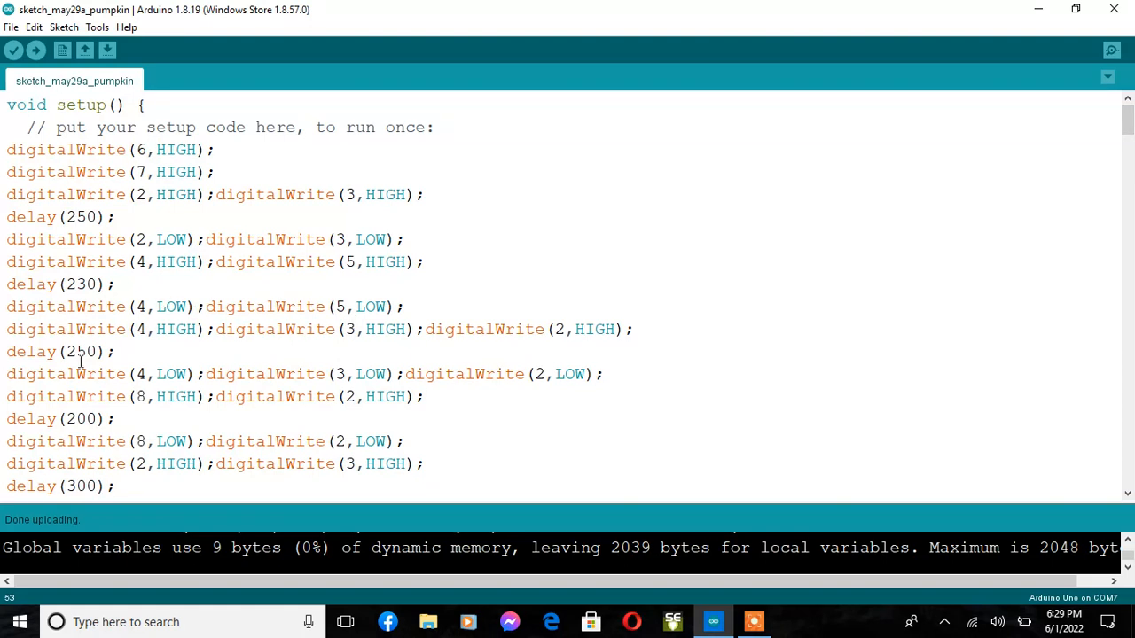
pyautogui.moveTo(1003, 272)
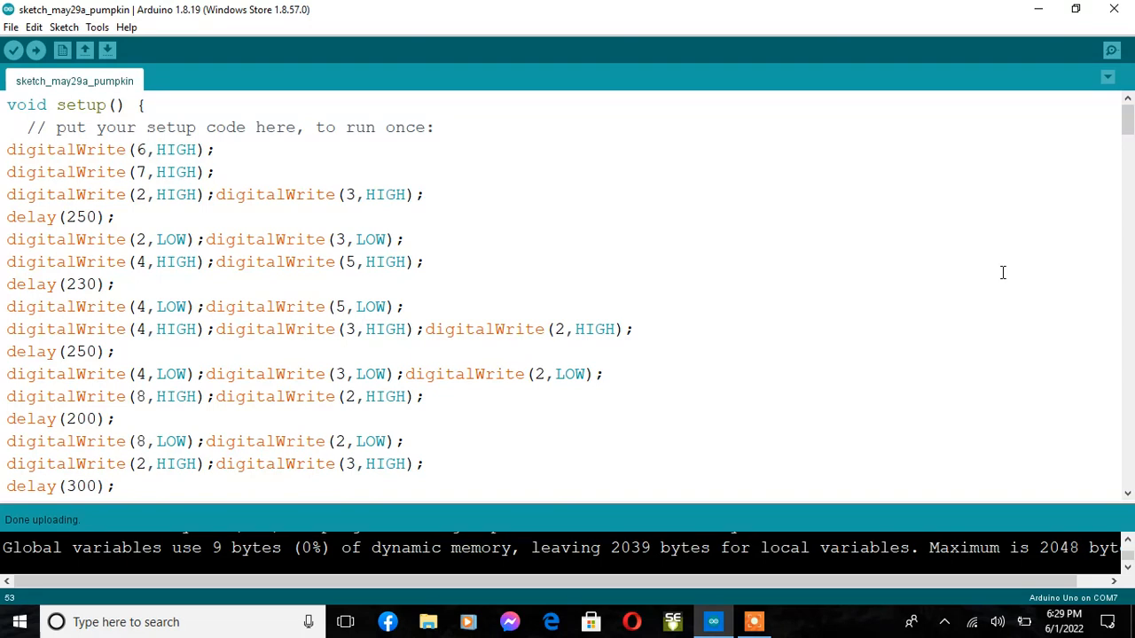
pyautogui.moveTo(1124, 106)
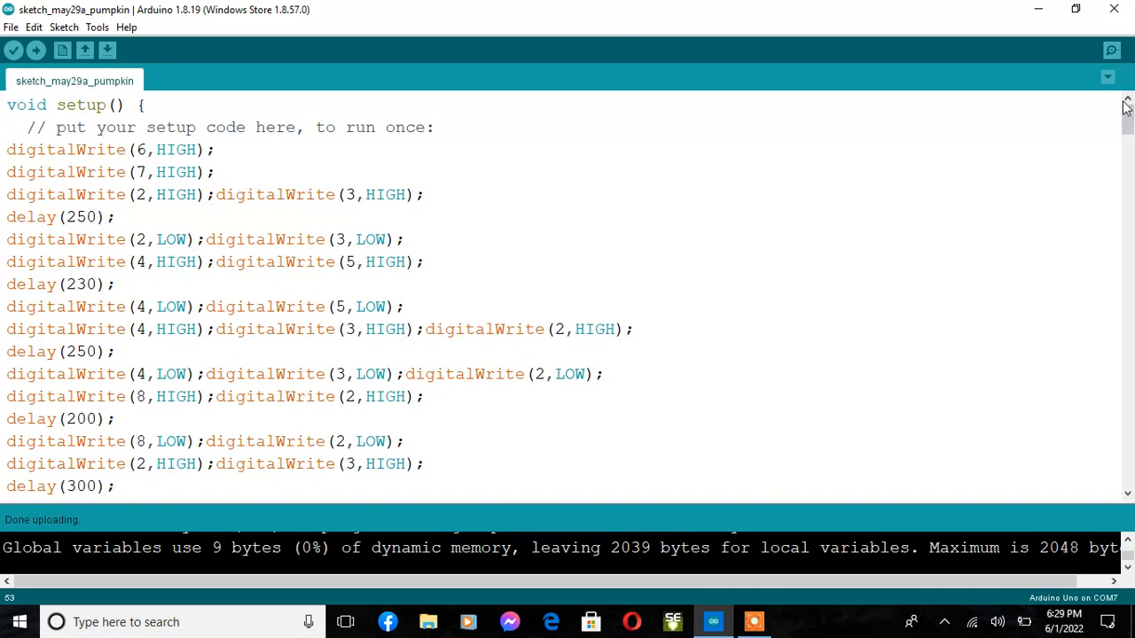
pyautogui.moveTo(1126, 120)
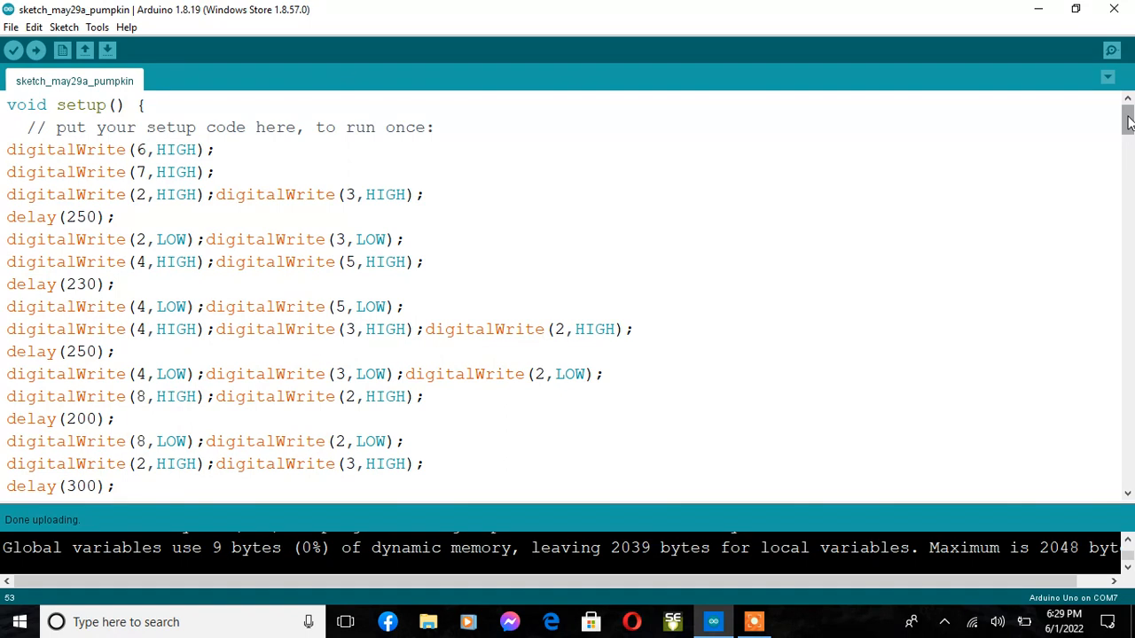
# Step: Scroll down to the lines switching four pins at once with 200–950 ms delays
pyautogui.scroll(-3)
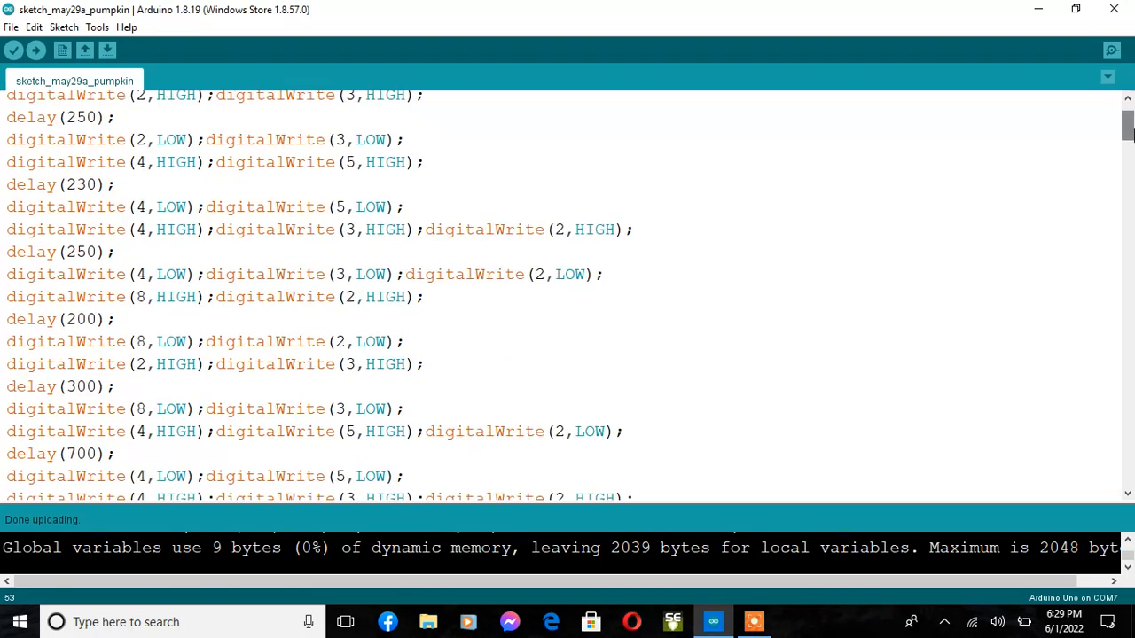
pyautogui.scroll(-3)
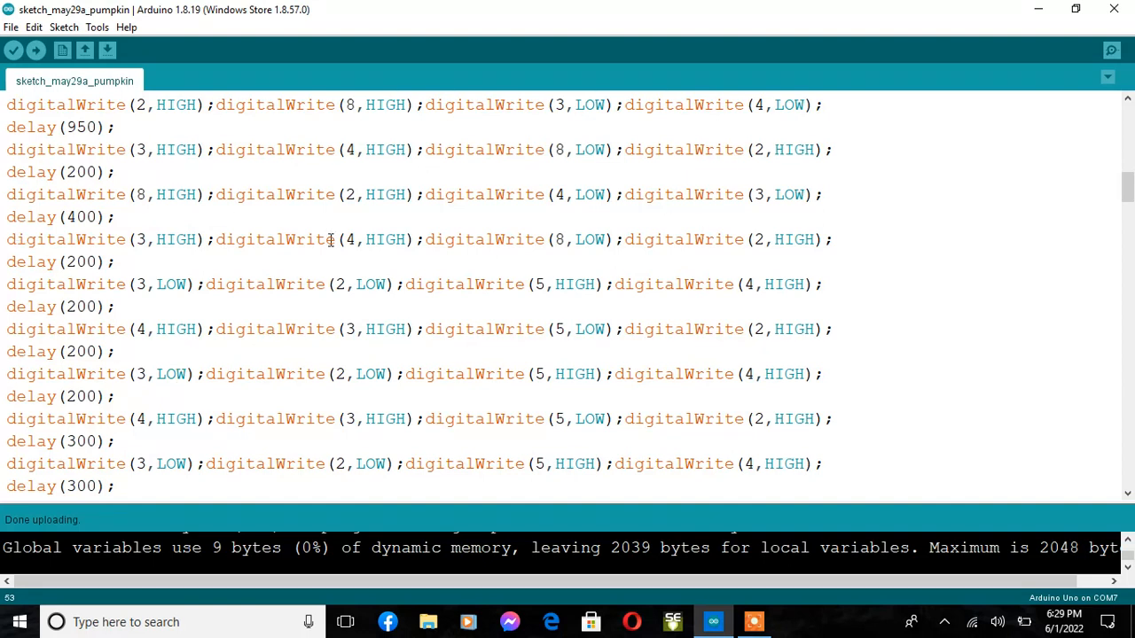
pyautogui.moveTo(995, 333)
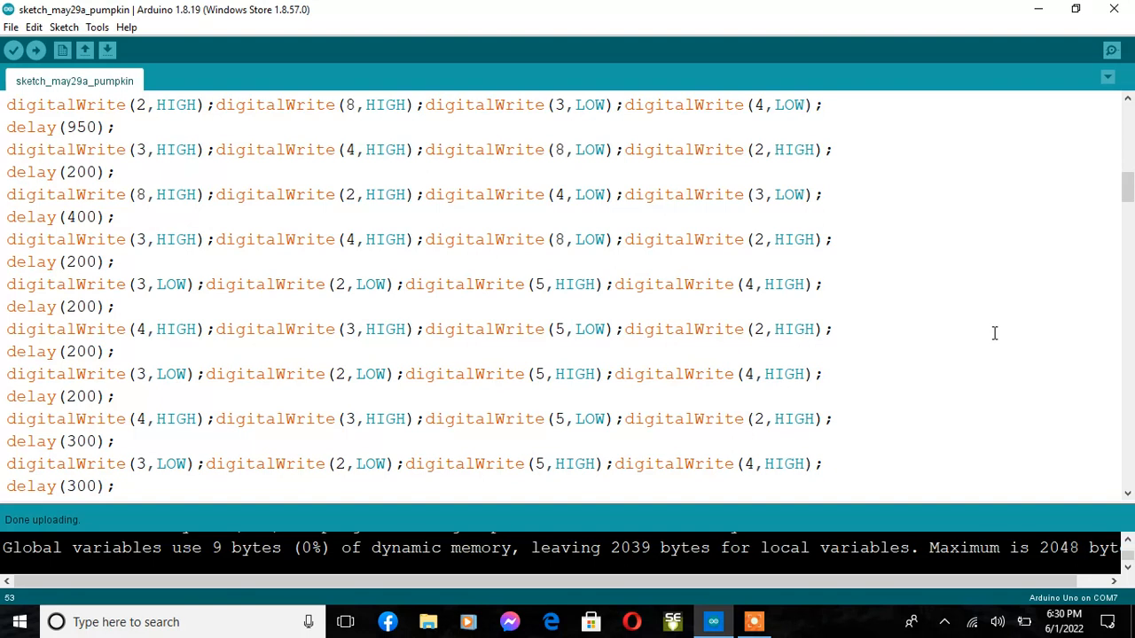
pyautogui.moveTo(897, 299)
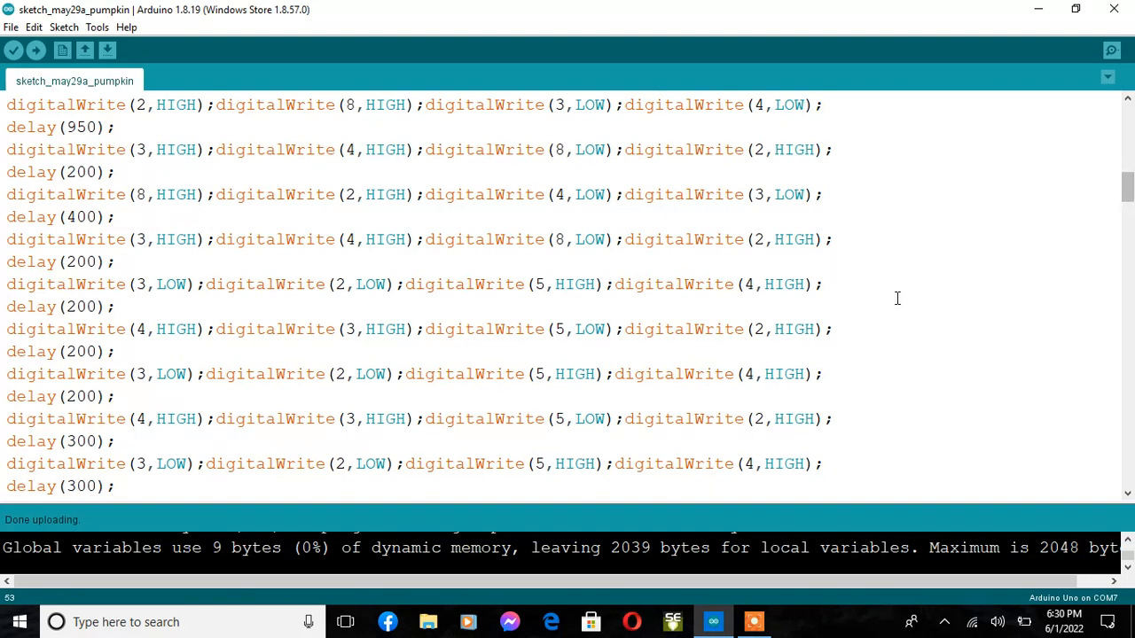
pyautogui.moveTo(922, 251)
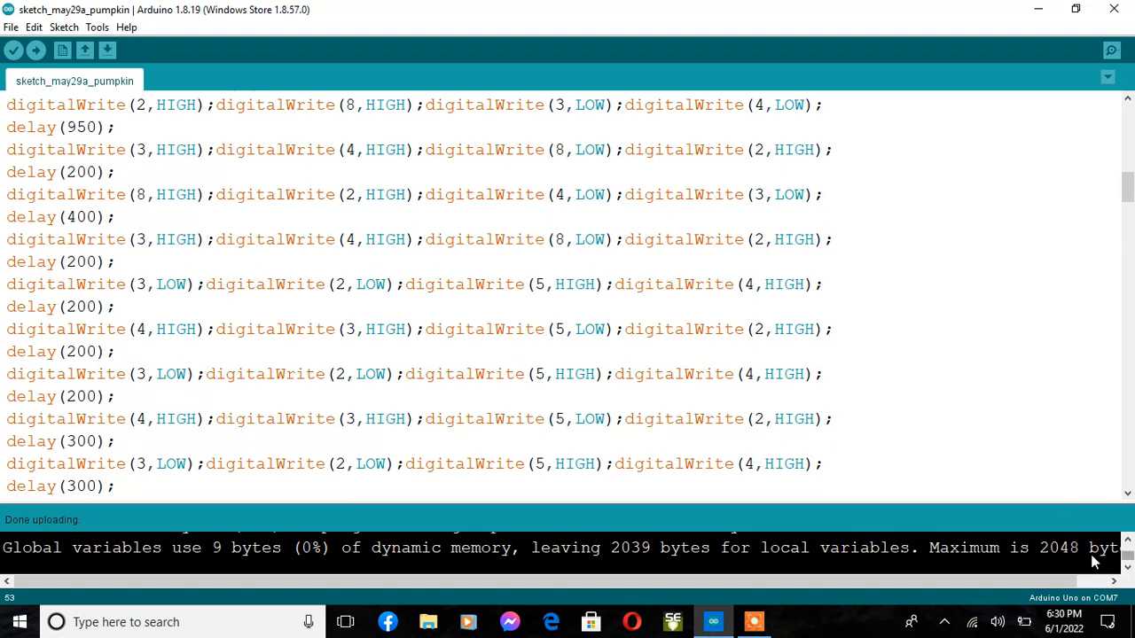
pyautogui.moveTo(836, 344)
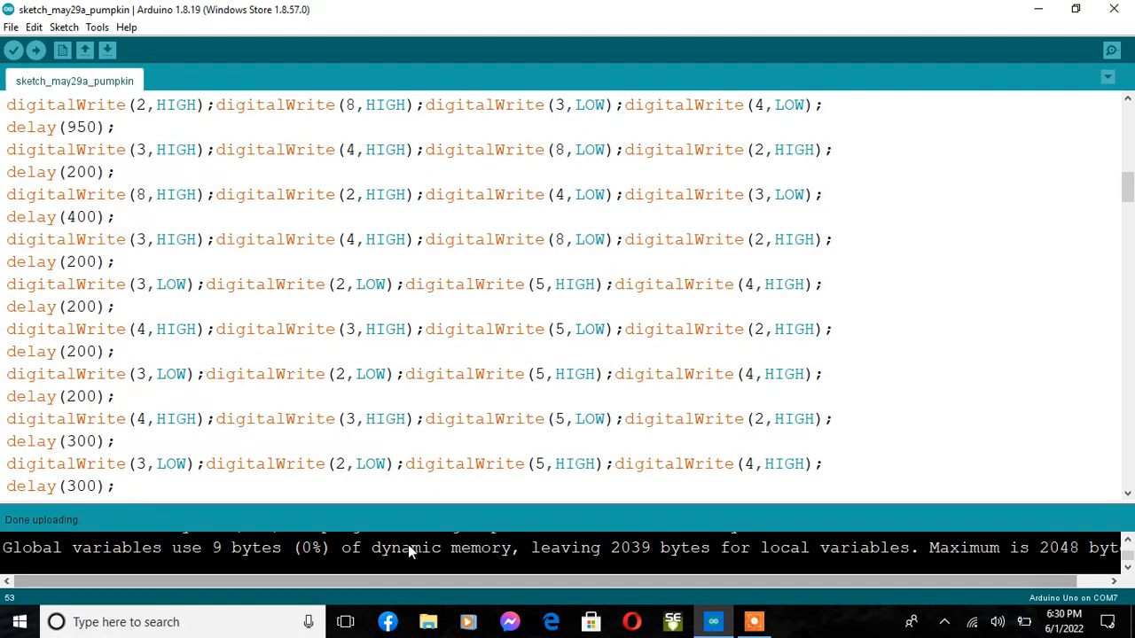
pyautogui.moveTo(444, 521)
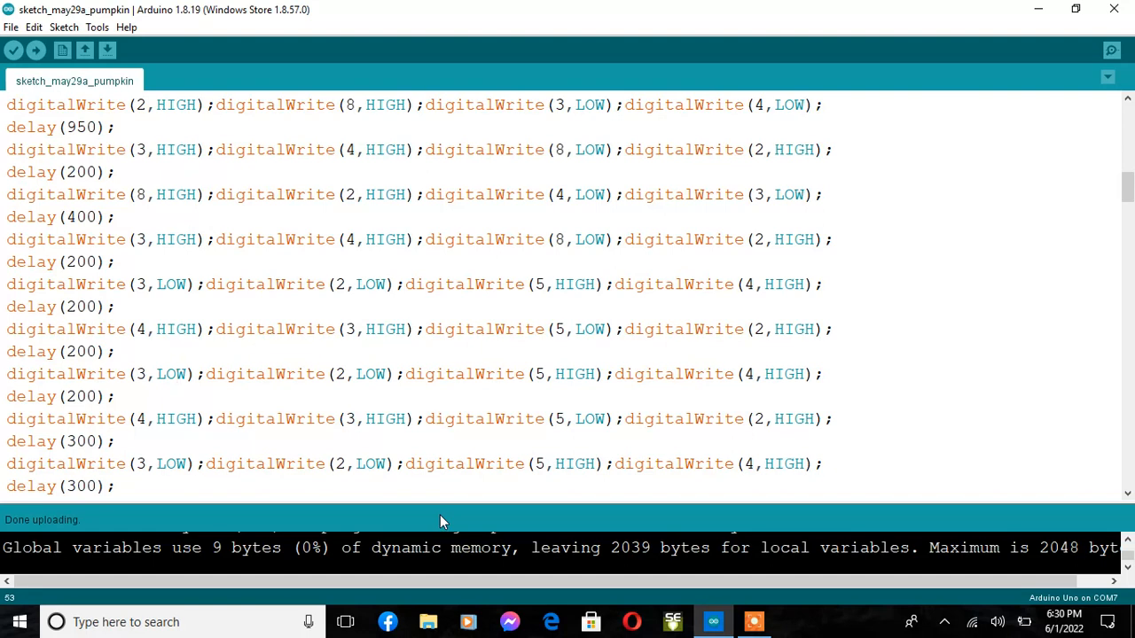
pyautogui.moveTo(615, 542)
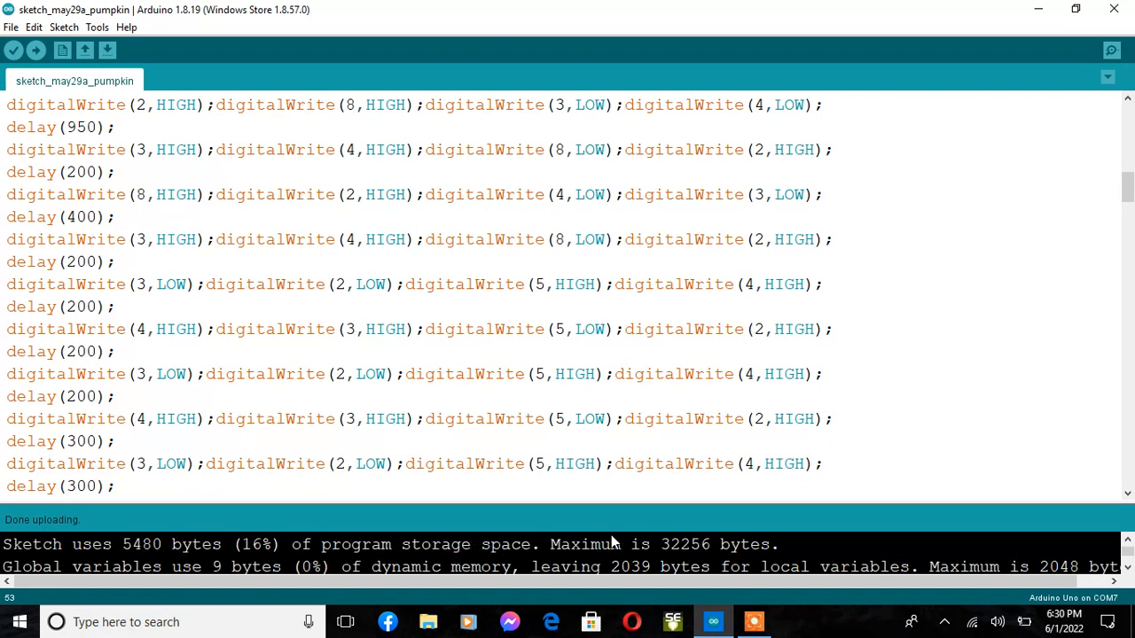
pyautogui.moveTo(830, 324)
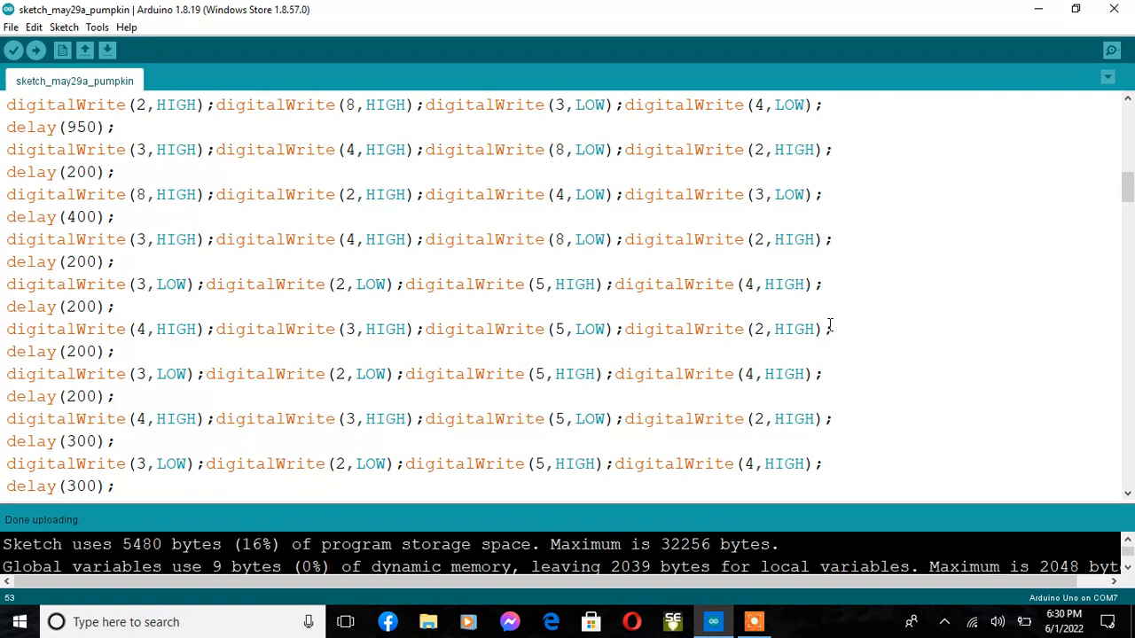
pyautogui.moveTo(975, 308)
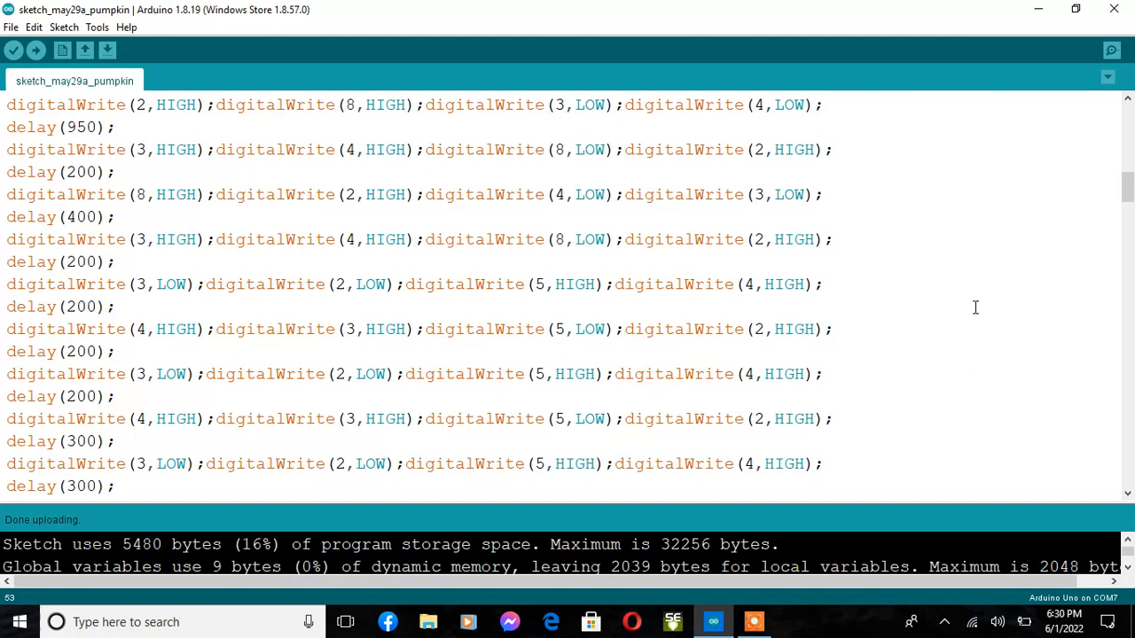
pyautogui.moveTo(36, 181)
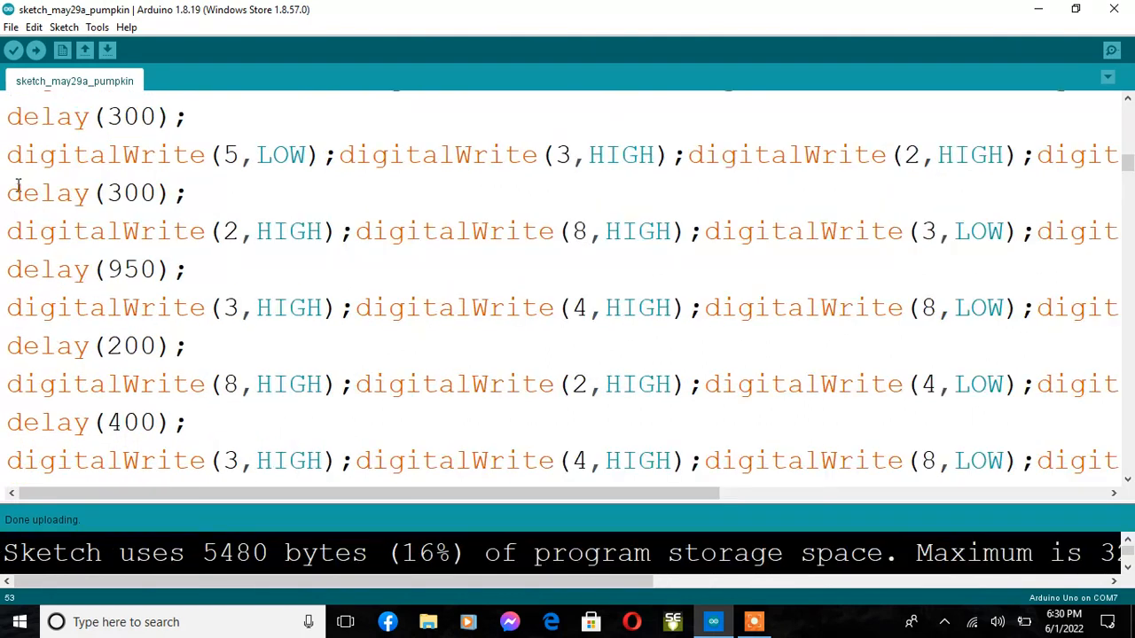
# Step: Highlight digitalWrite, then scroll to the pin 5 HIGH line followed by delay(600)
pyautogui.doubleClick(80, 283)
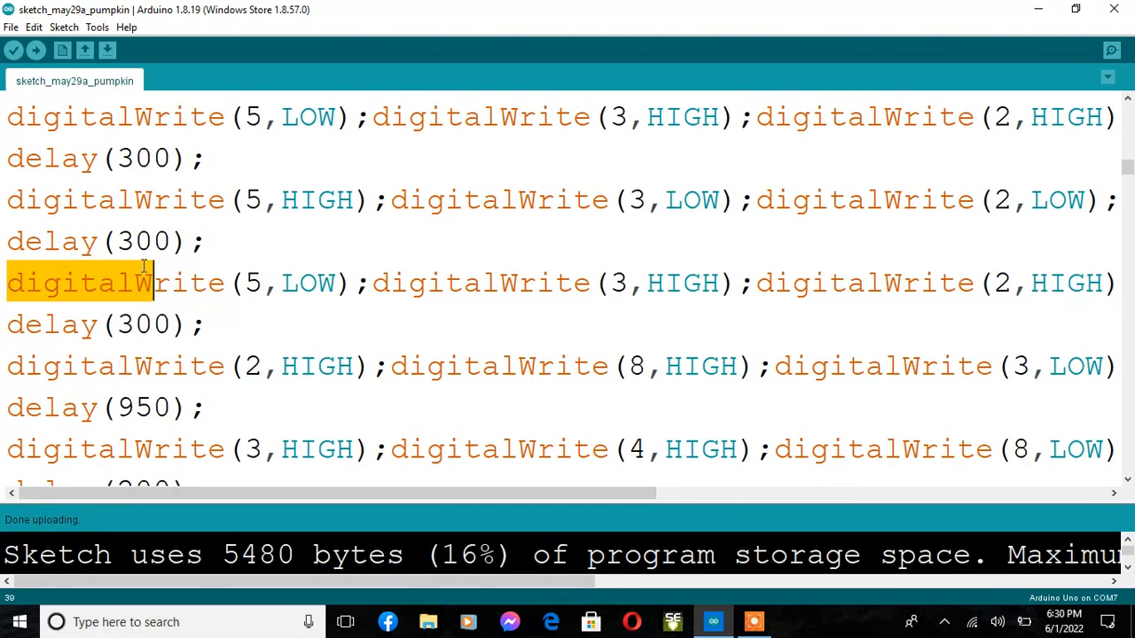
pyautogui.doubleClick(115, 283)
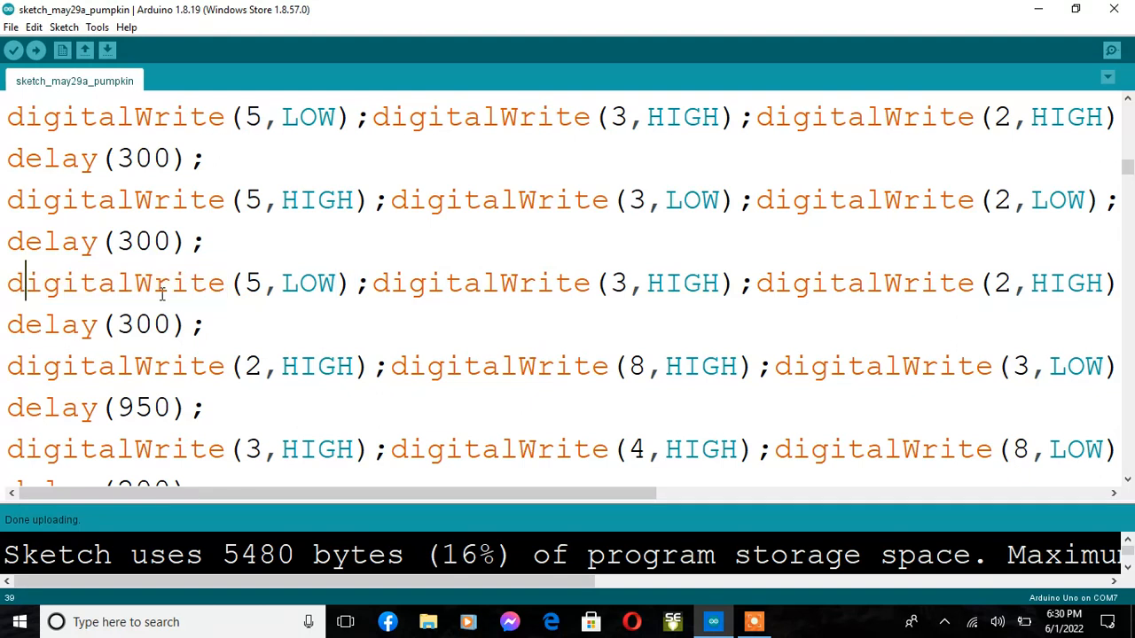
pyautogui.scroll(-3)
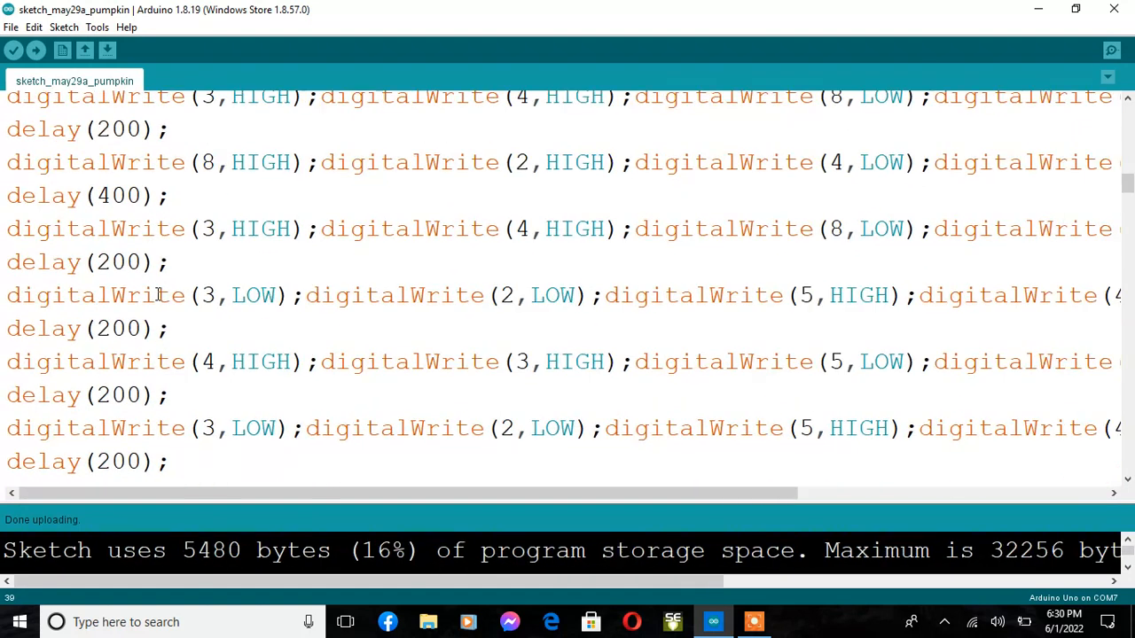
pyautogui.scroll(-3)
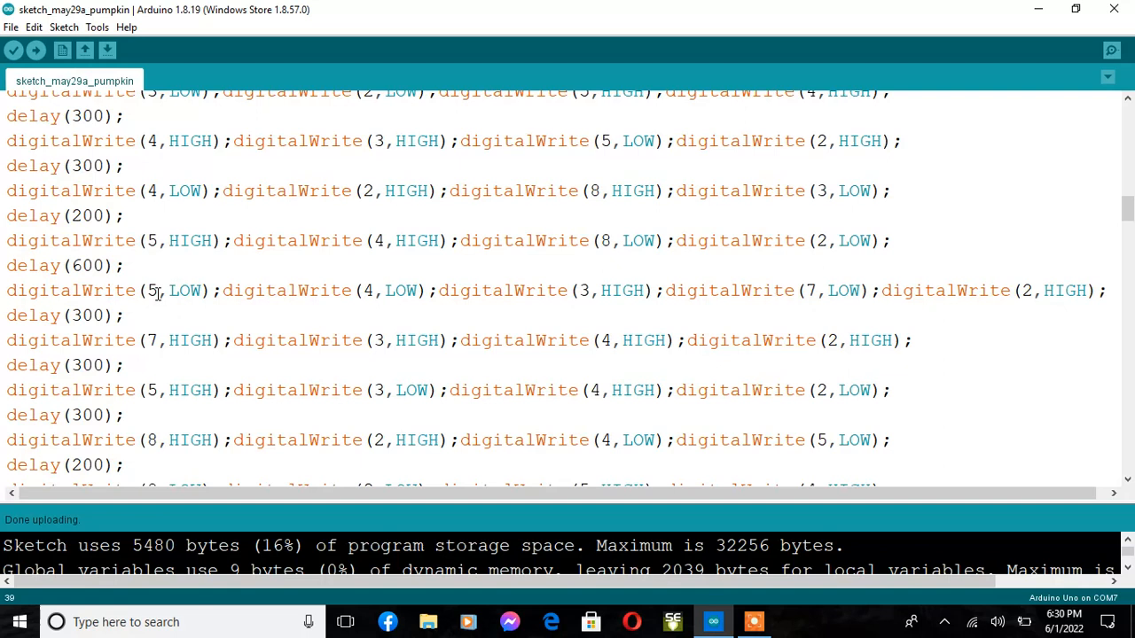
pyautogui.moveTo(12, 244)
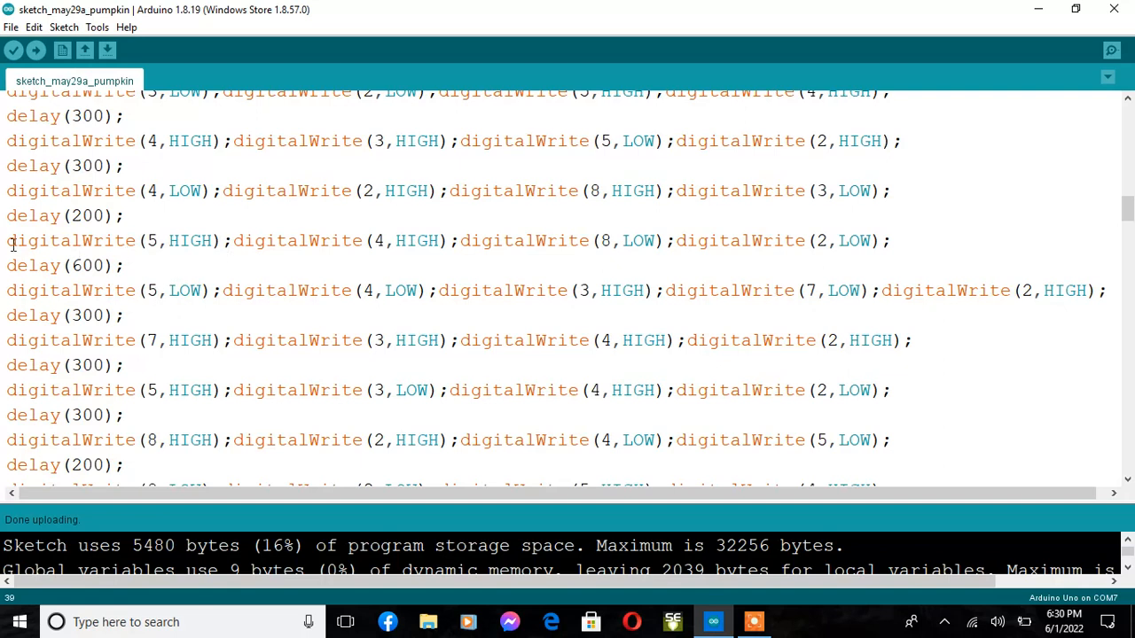
pyautogui.moveTo(196, 255)
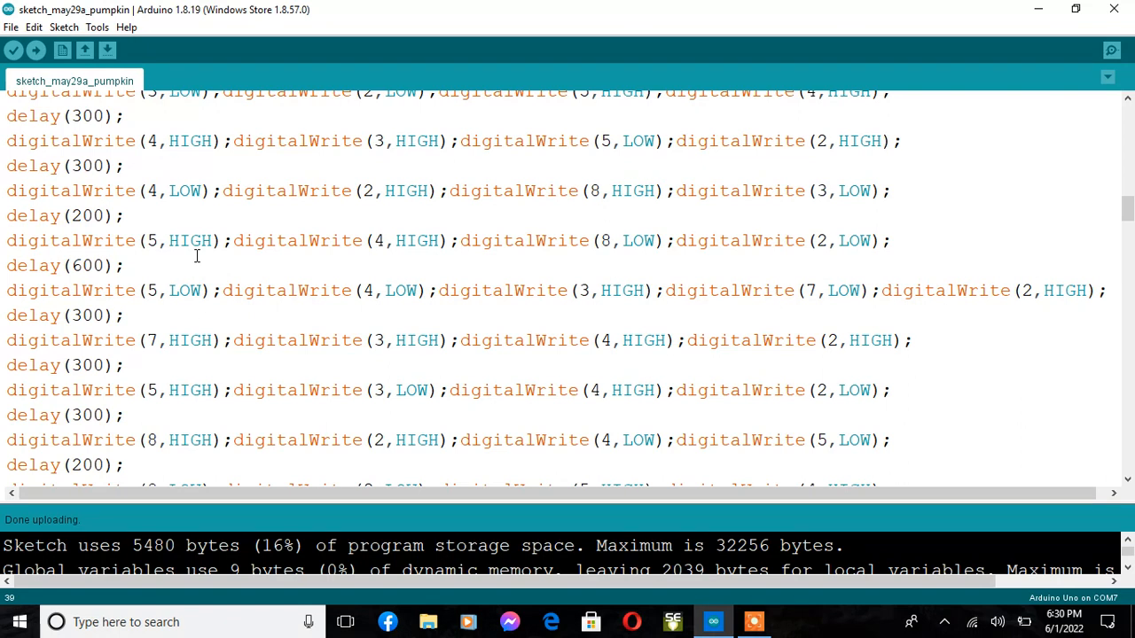
pyautogui.moveTo(22, 233)
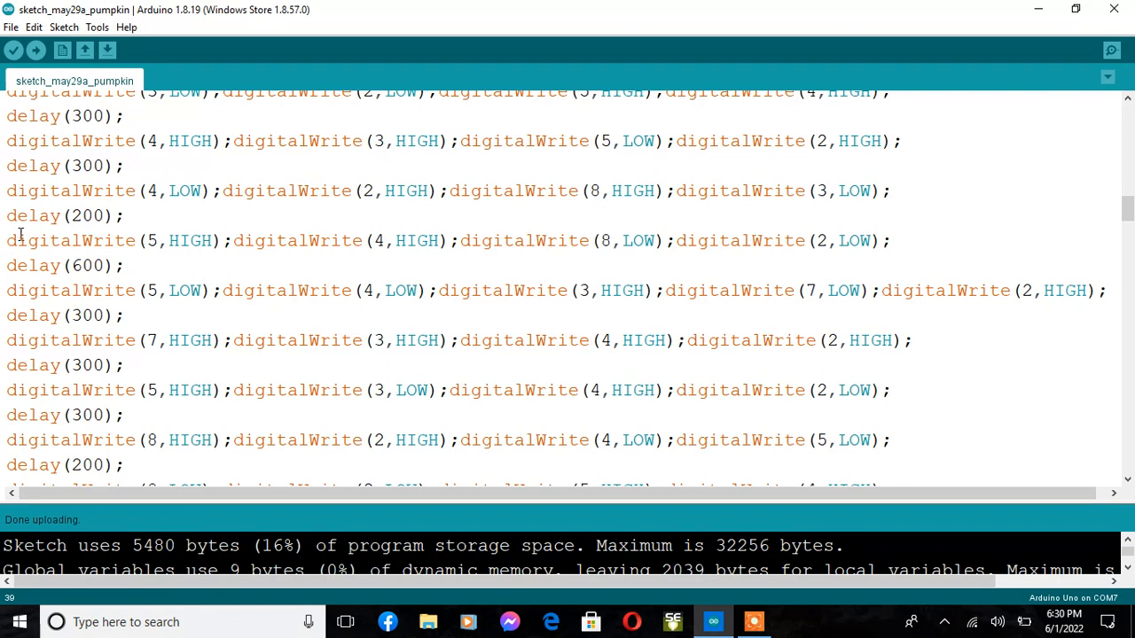
pyautogui.click(153, 241)
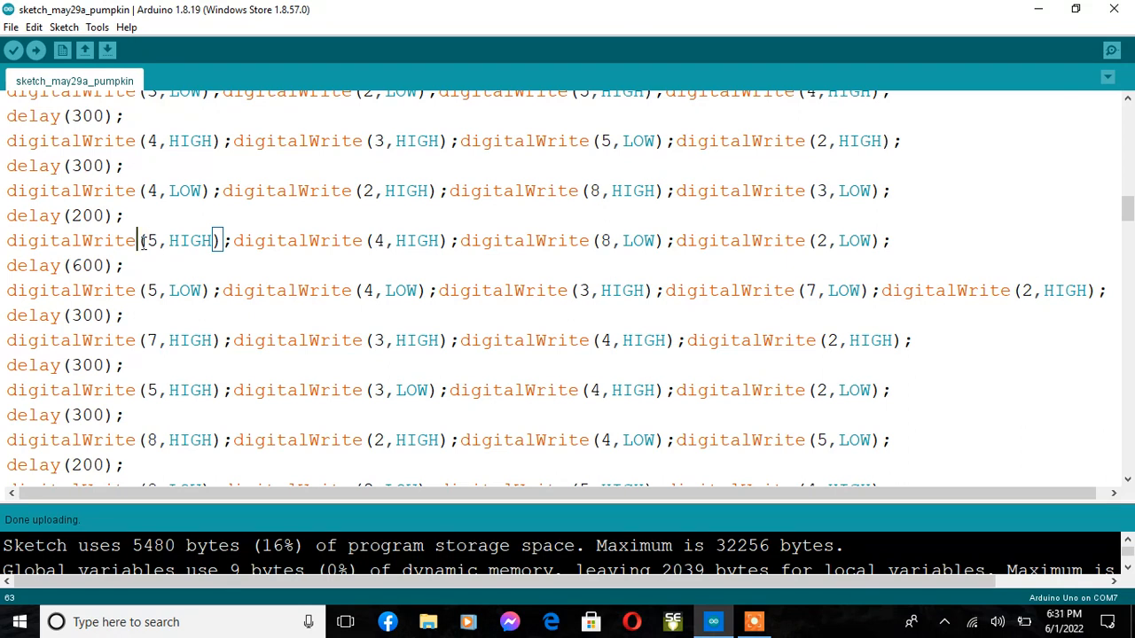
pyautogui.moveTo(158, 226)
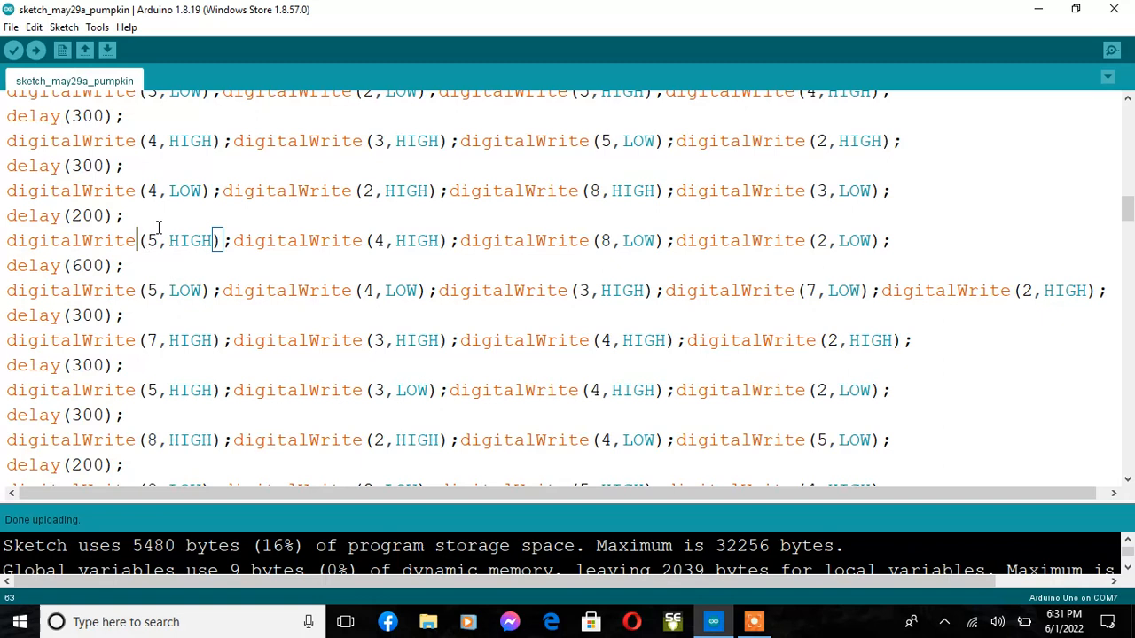
pyautogui.moveTo(148, 215)
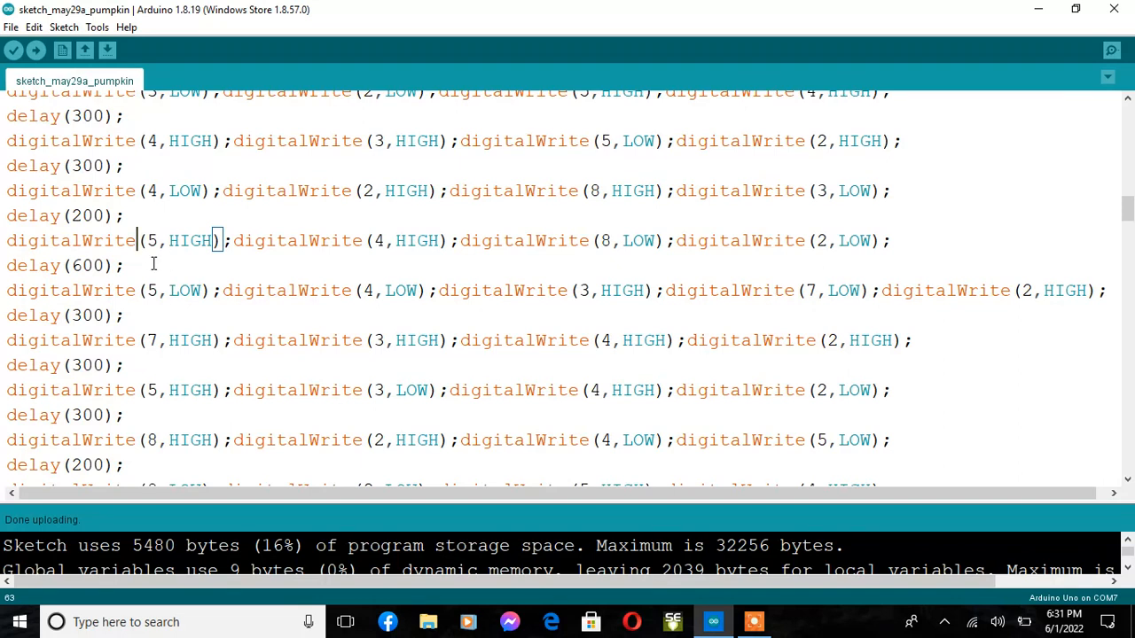
pyautogui.moveTo(202, 301)
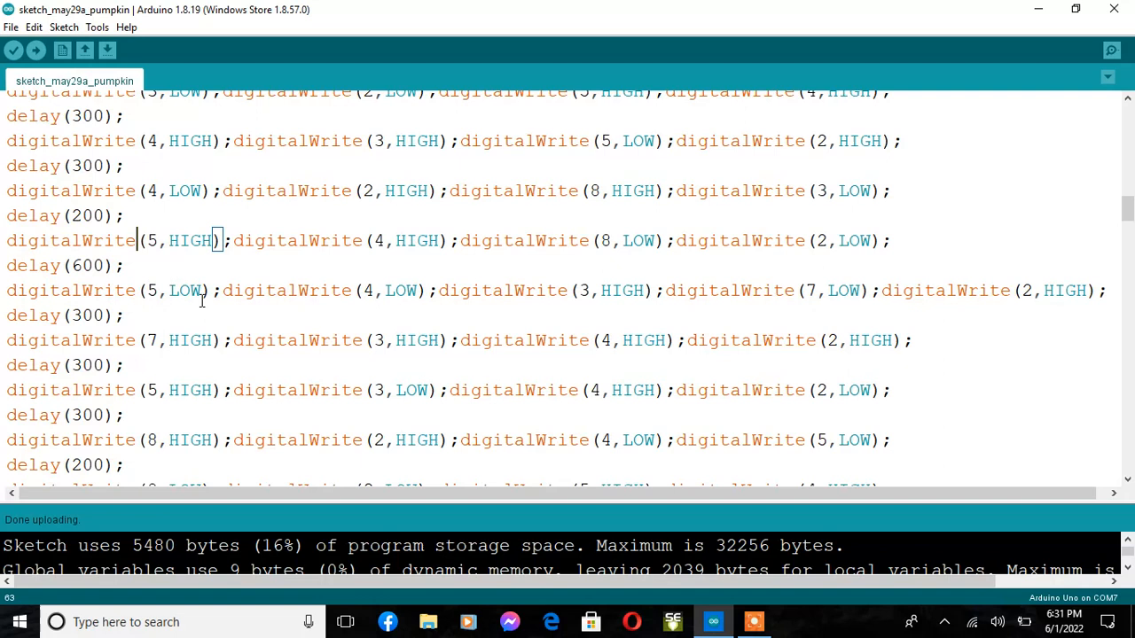
pyautogui.moveTo(221, 295)
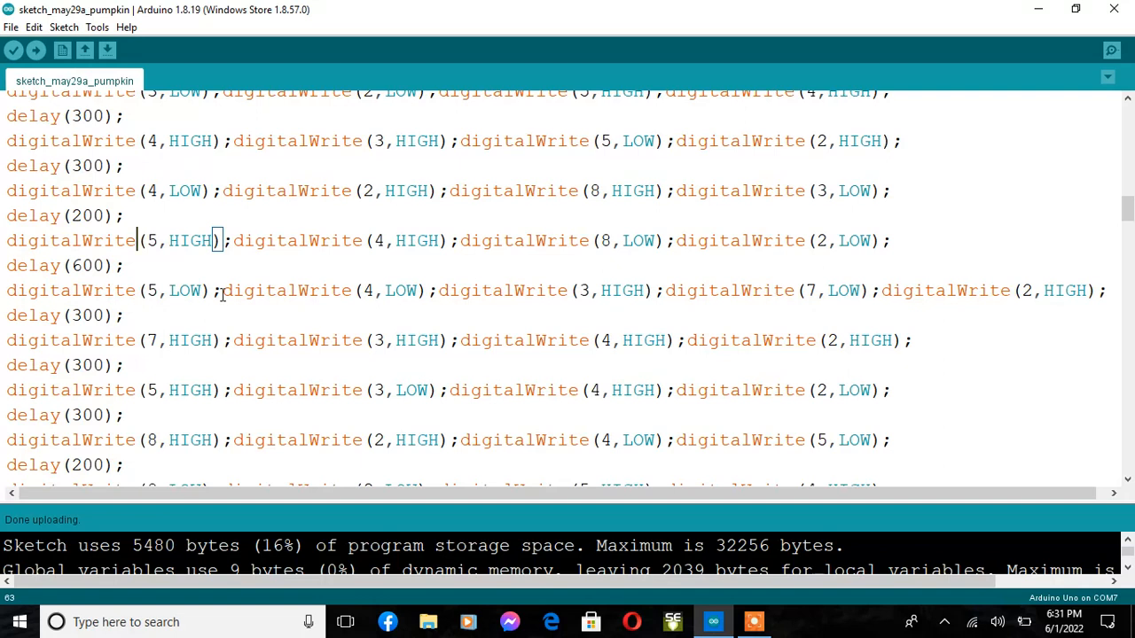
pyautogui.moveTo(148, 256)
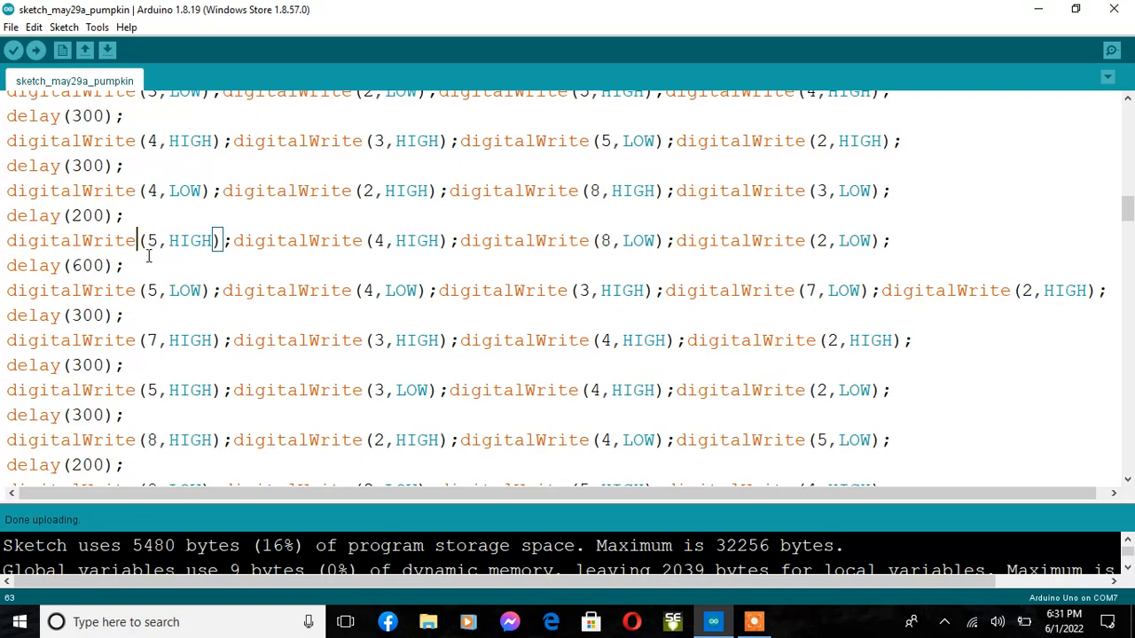
pyautogui.moveTo(272, 298)
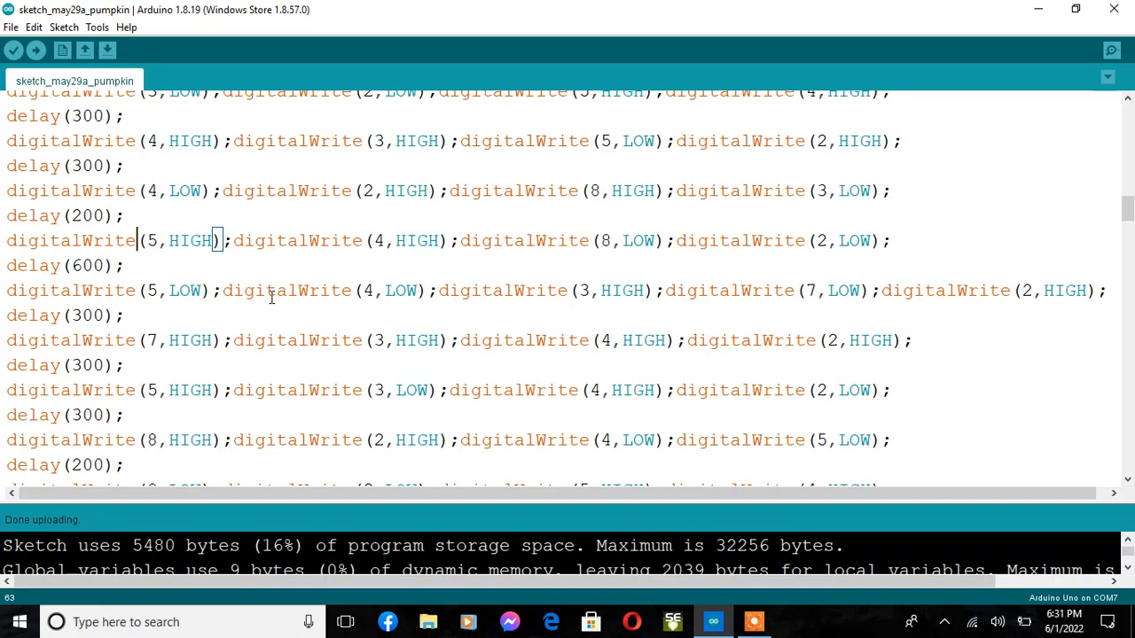
pyautogui.moveTo(372, 201)
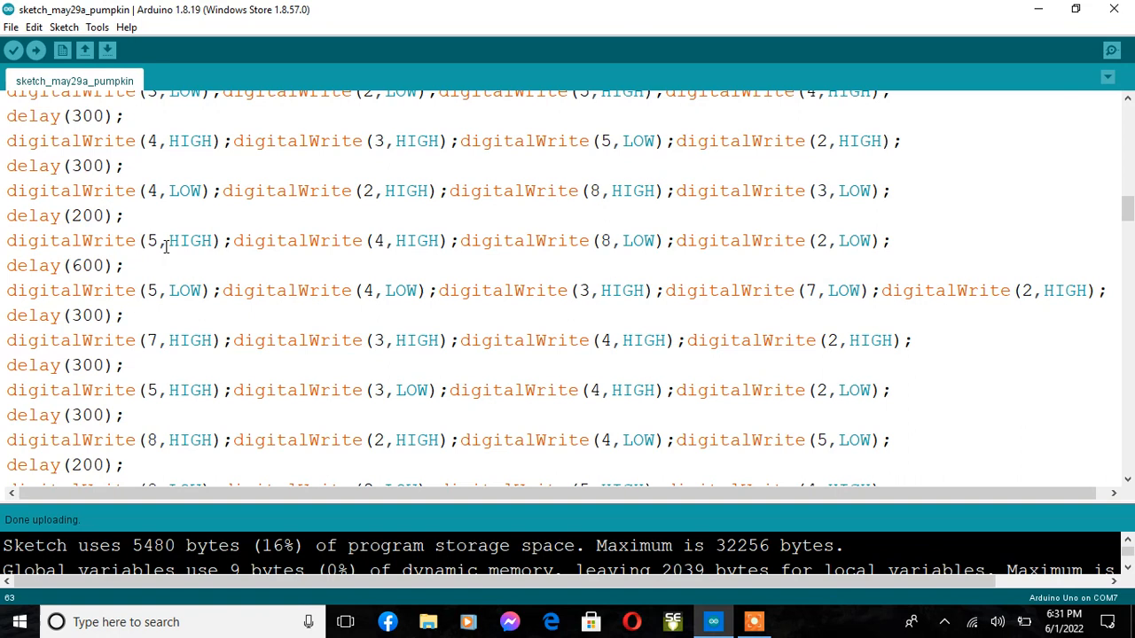
pyautogui.moveTo(212, 236)
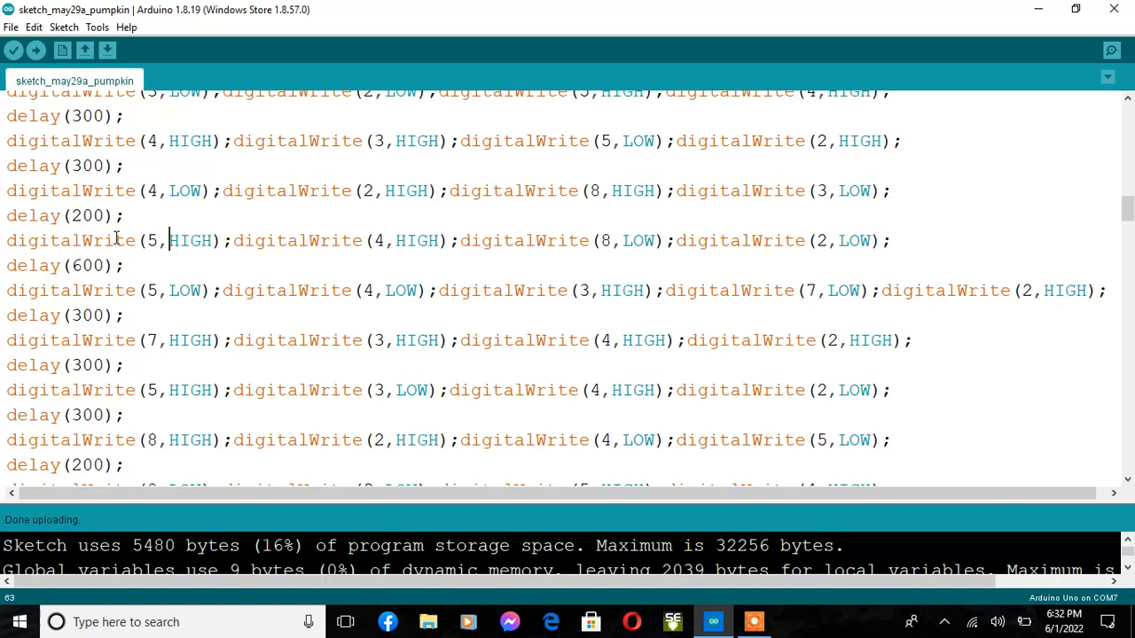
pyautogui.doubleClick(150, 240)
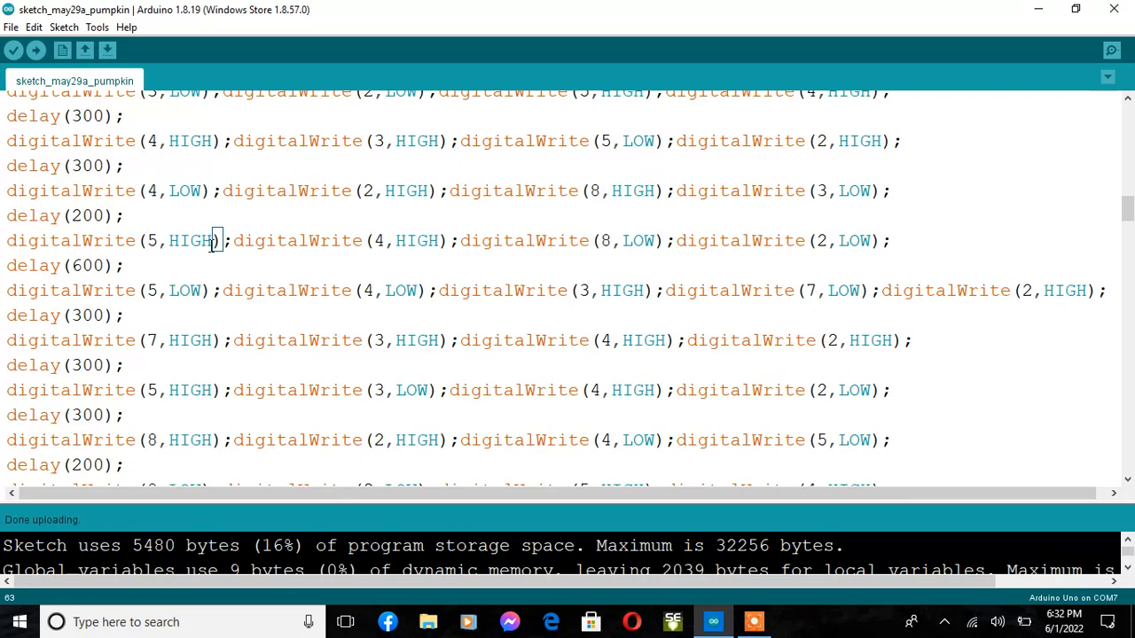
pyautogui.click(125, 265)
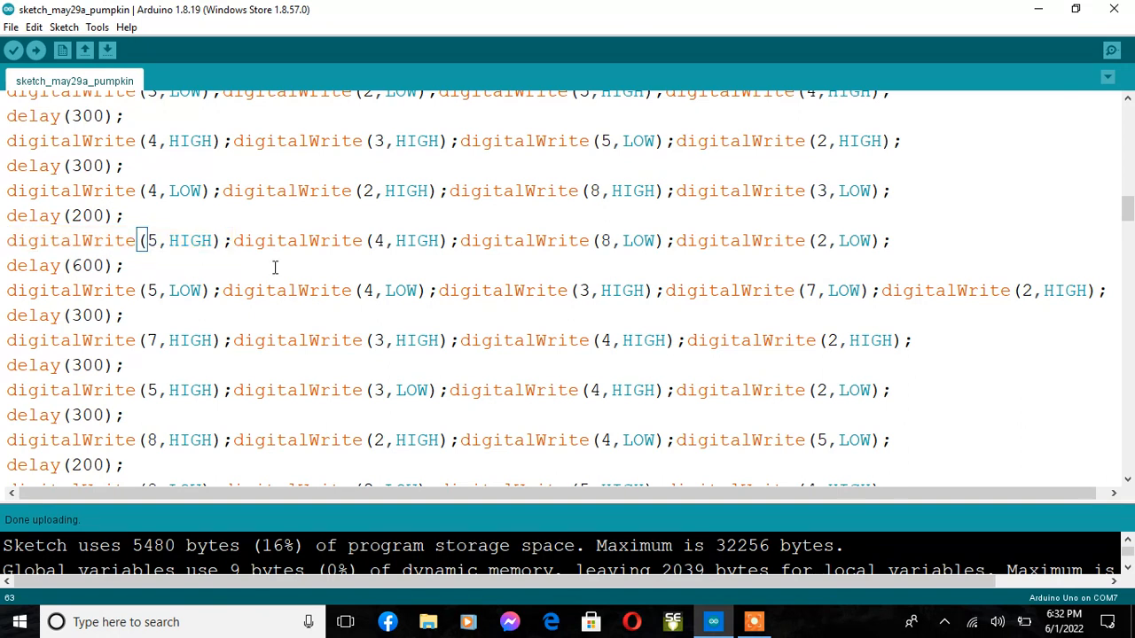
pyautogui.moveTo(465, 232)
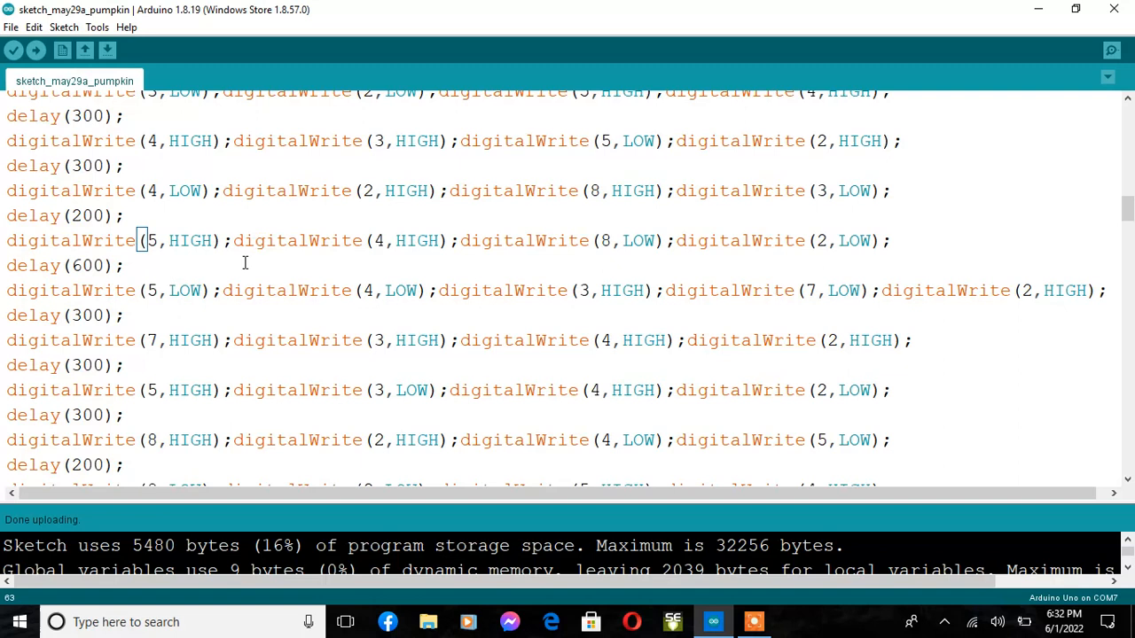
pyautogui.moveTo(389, 251)
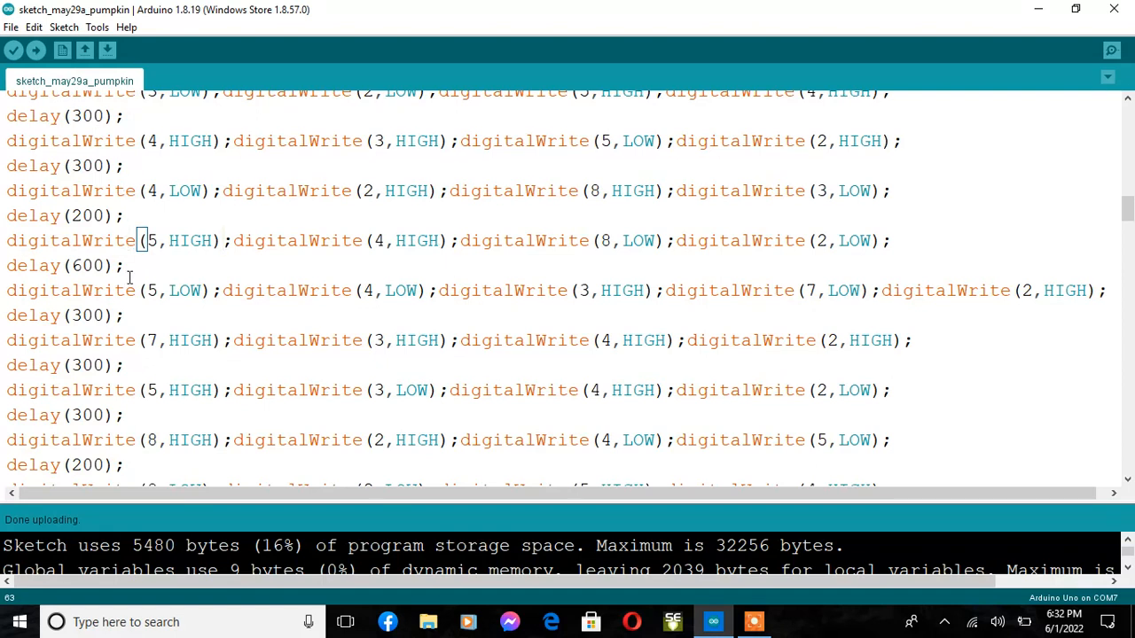
pyautogui.moveTo(195, 445)
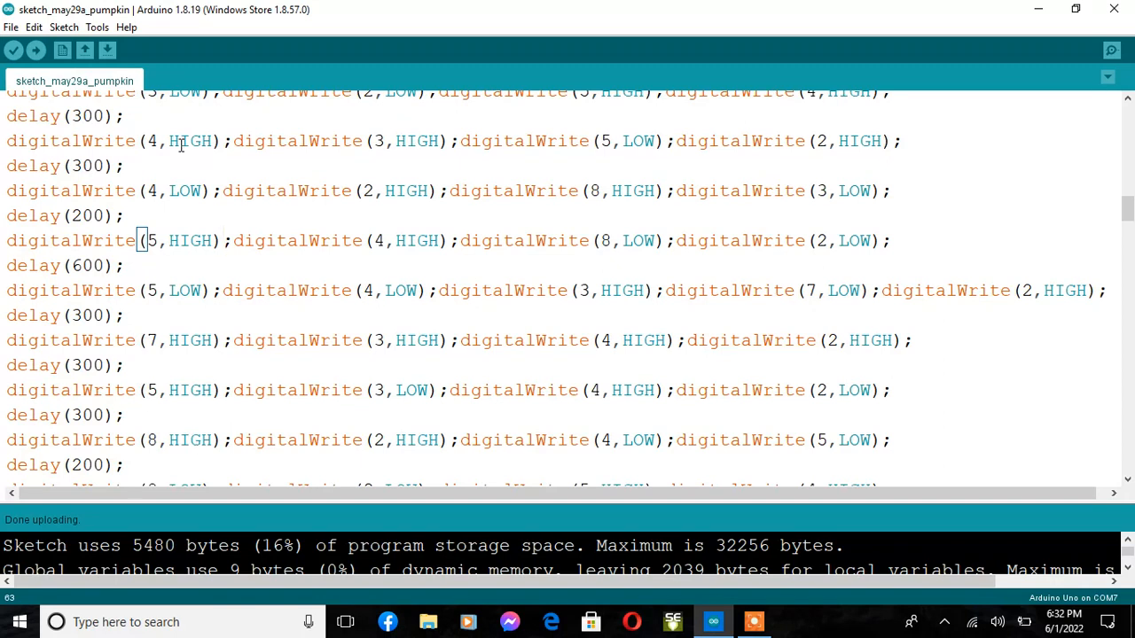
pyautogui.moveTo(321, 257)
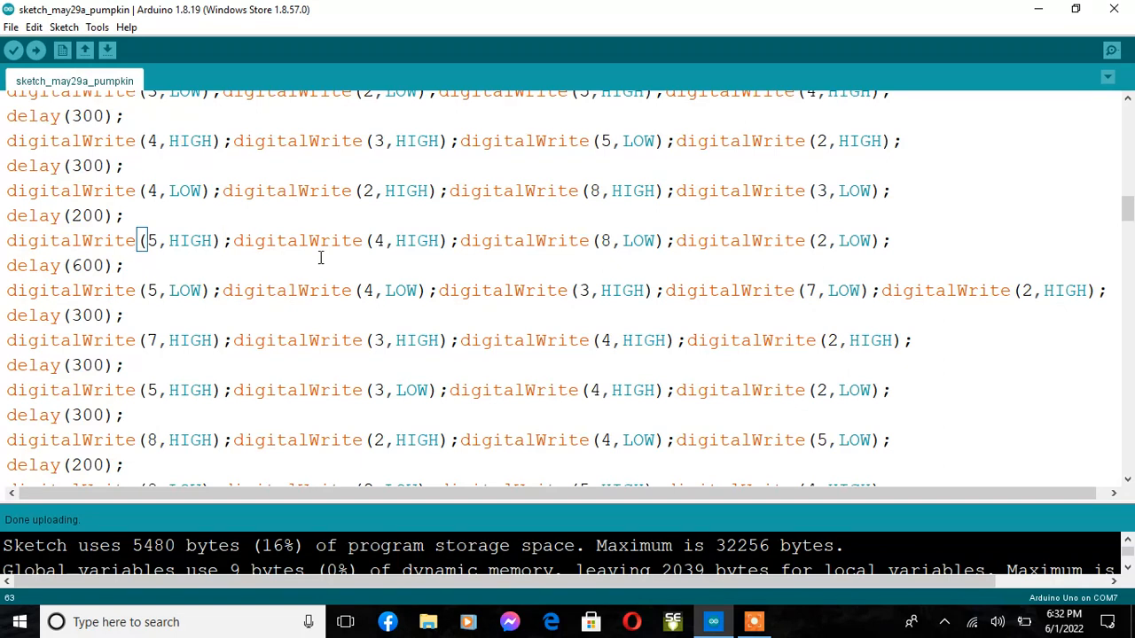
pyautogui.moveTo(108, 276)
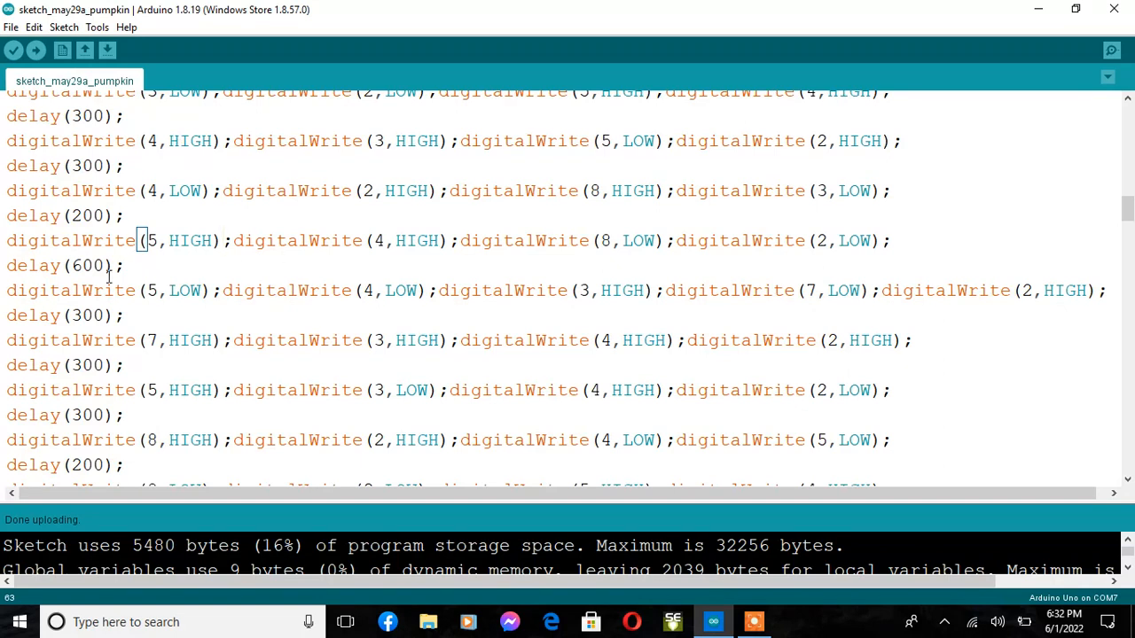
pyautogui.moveTo(190, 257)
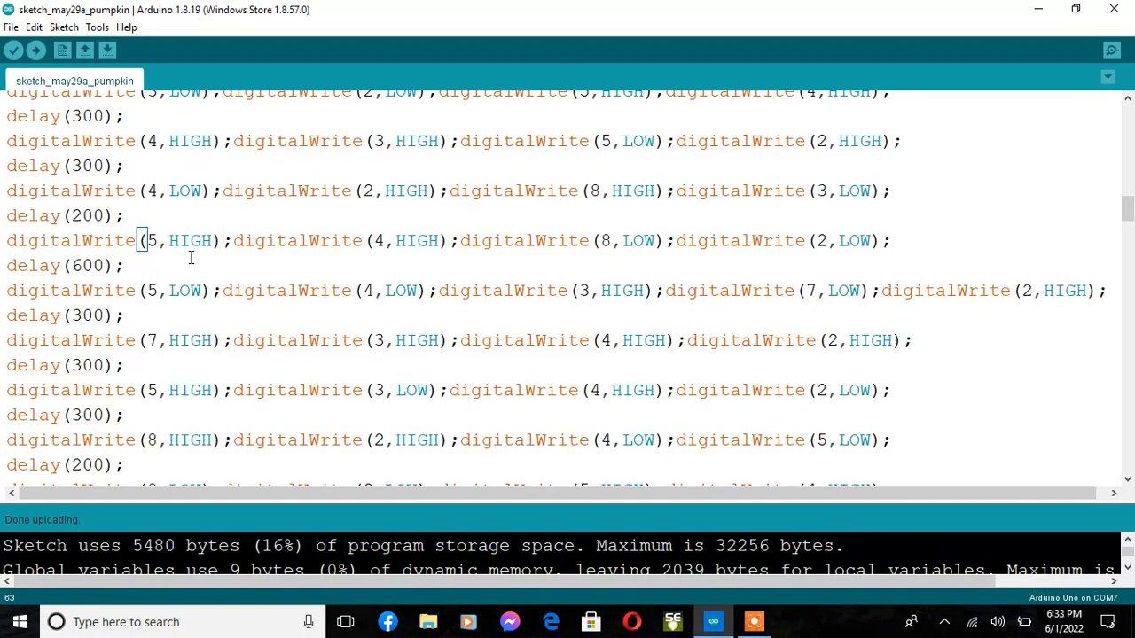
pyautogui.moveTo(7, 265)
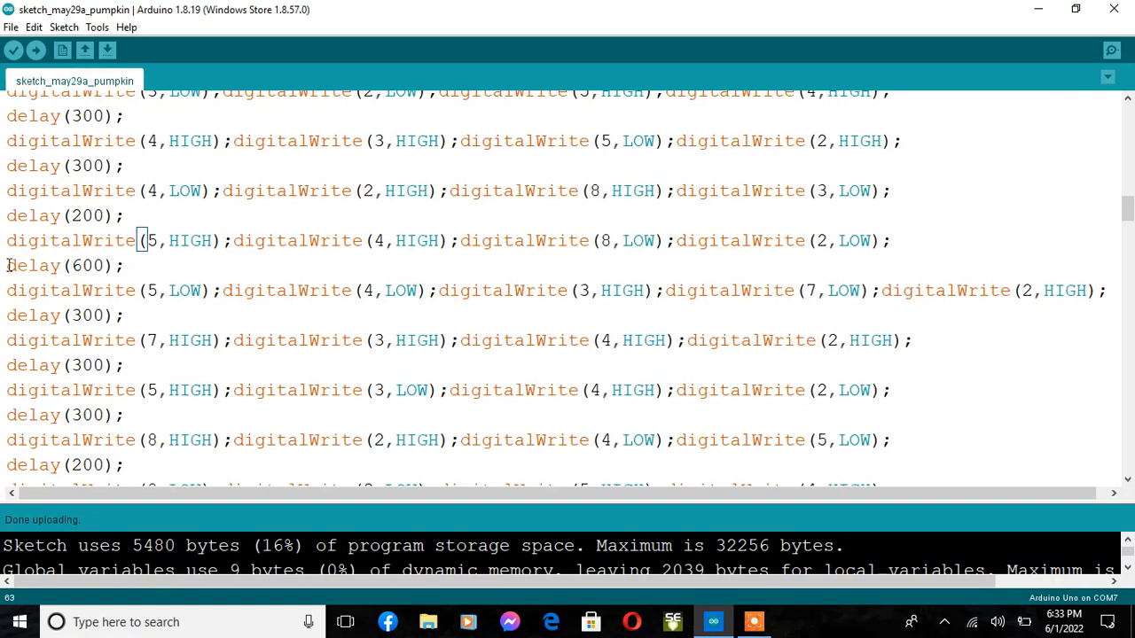
pyautogui.doubleClick(33, 265)
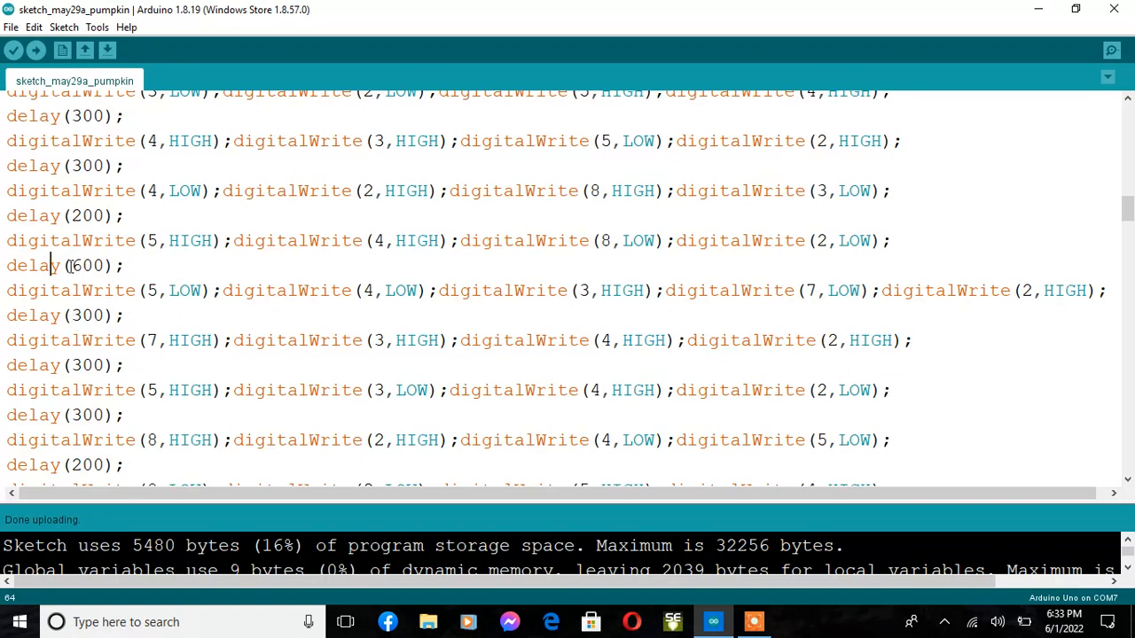
pyautogui.doubleClick(86, 265)
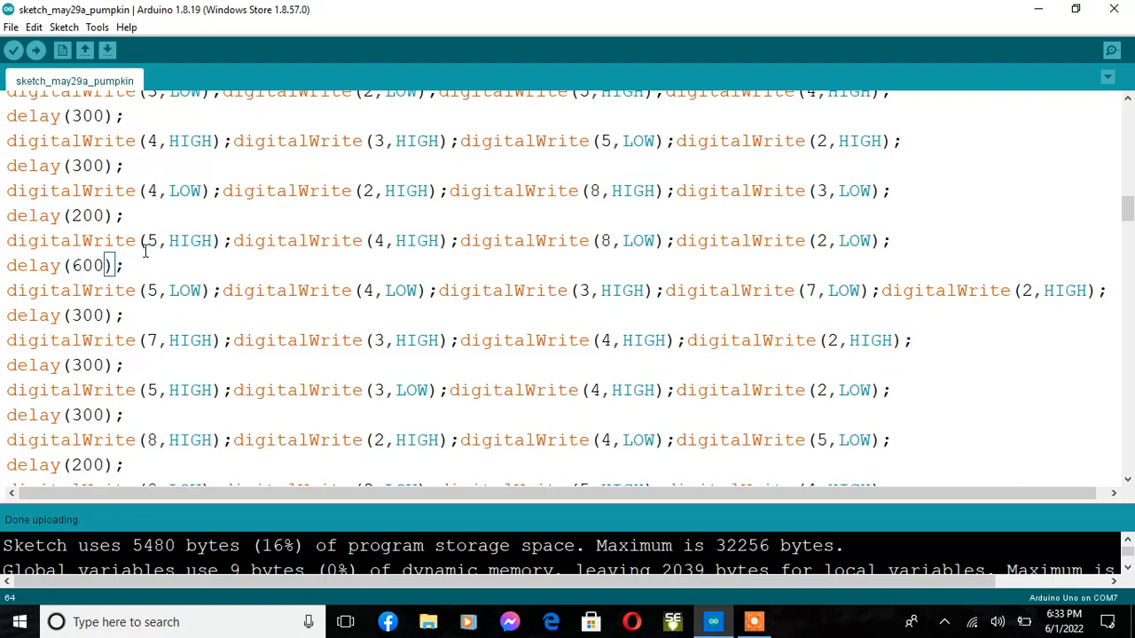
pyautogui.moveTo(332, 256)
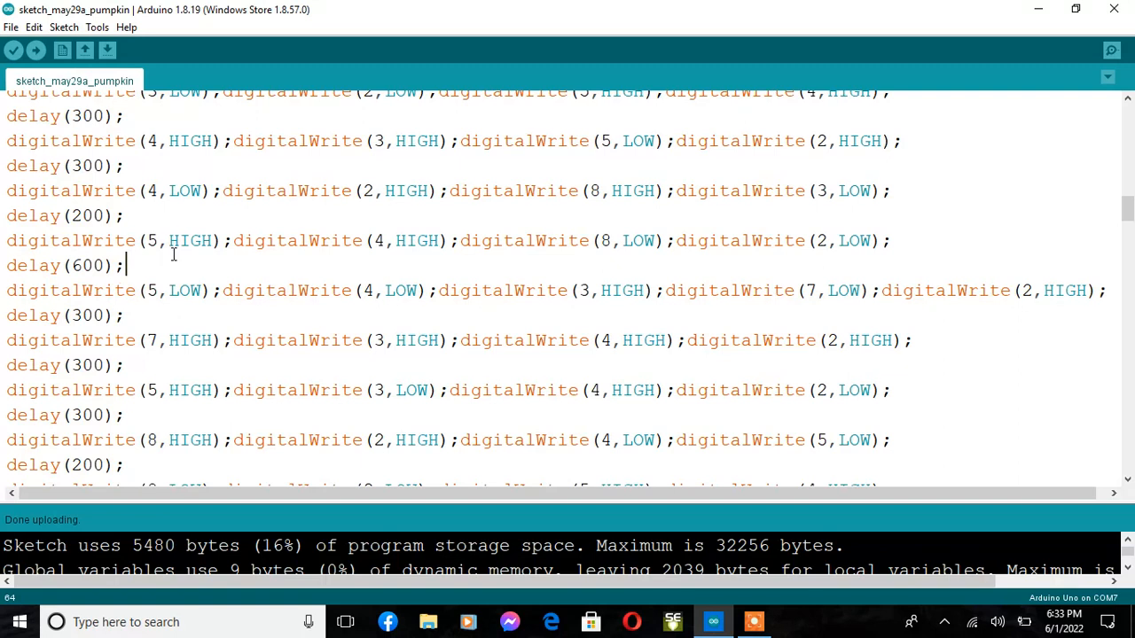
pyautogui.moveTo(212, 55)
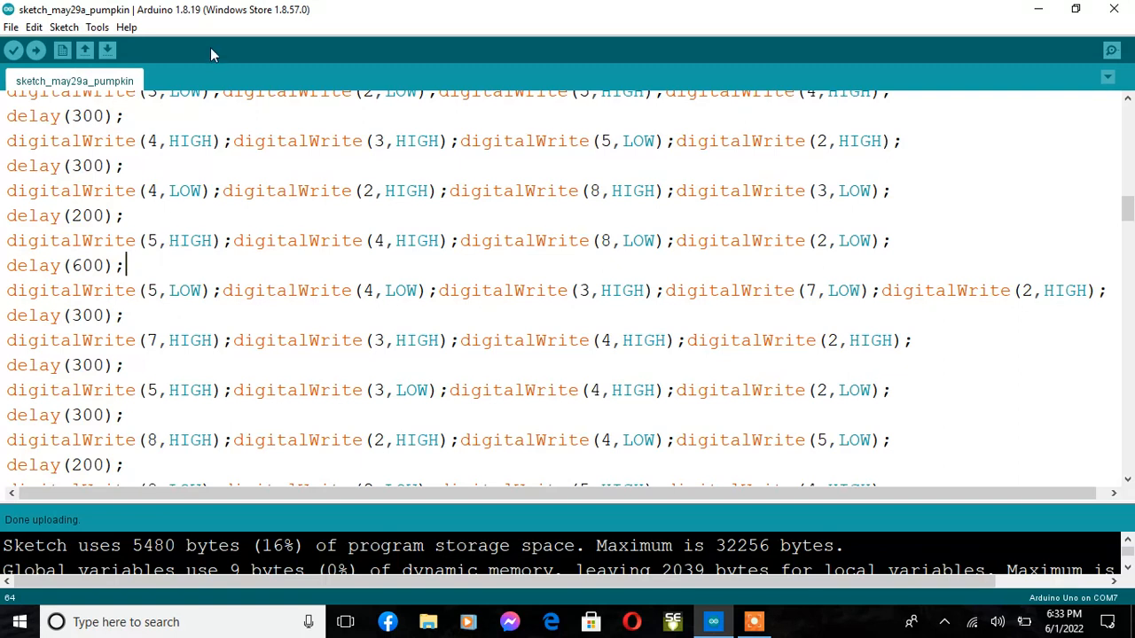
pyautogui.moveTo(288, 475)
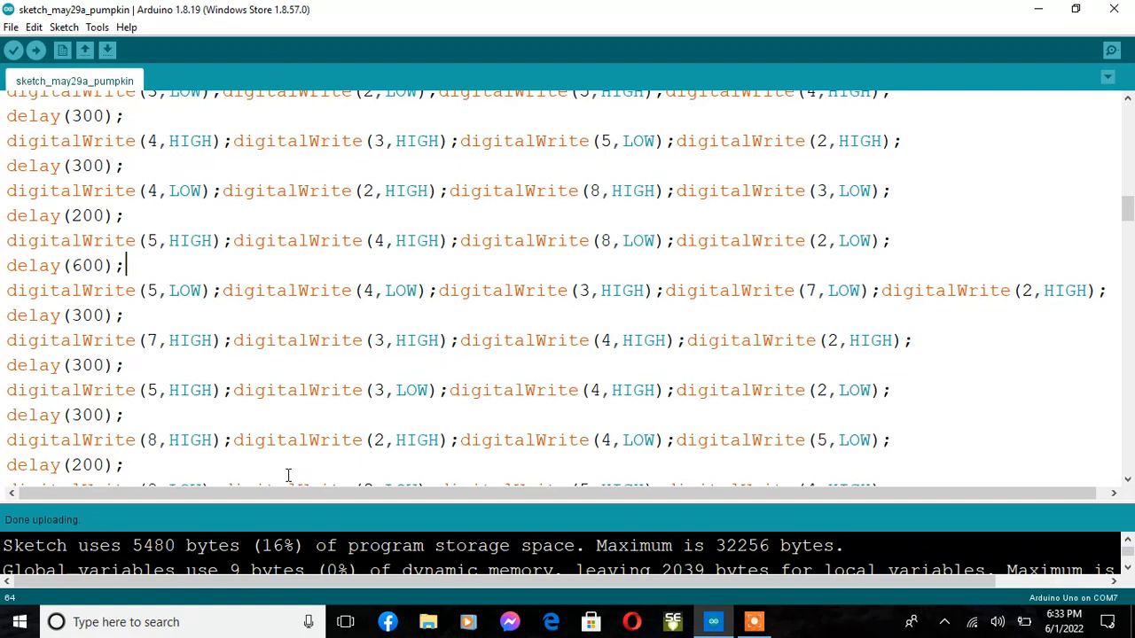
pyautogui.moveTo(257, 494)
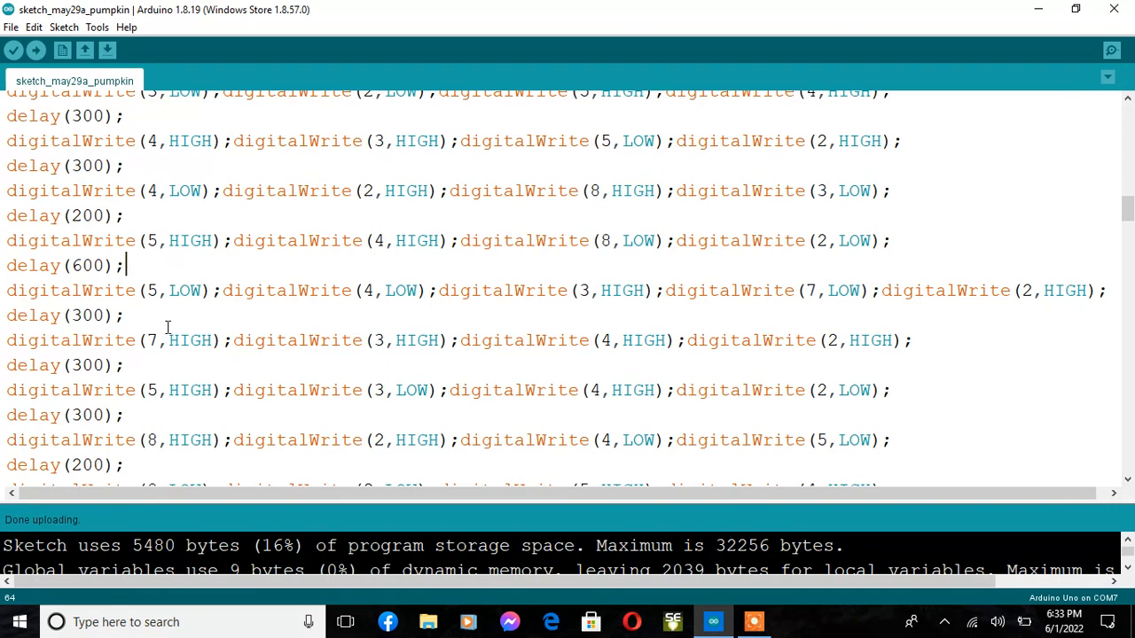
pyautogui.moveTo(203, 222)
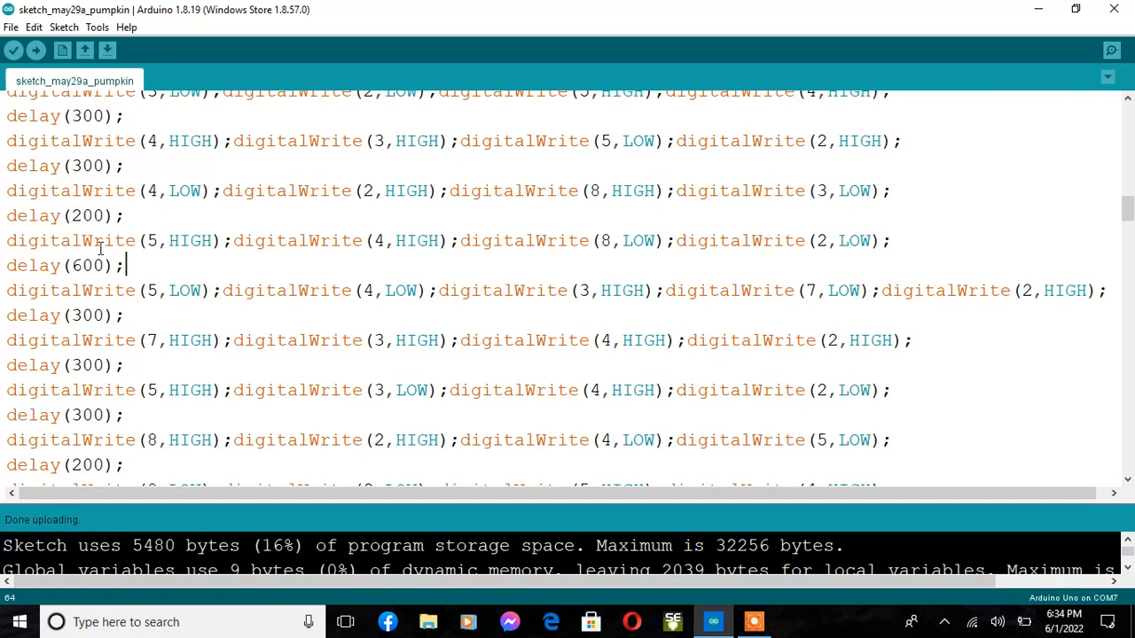
pyautogui.moveTo(865, 197)
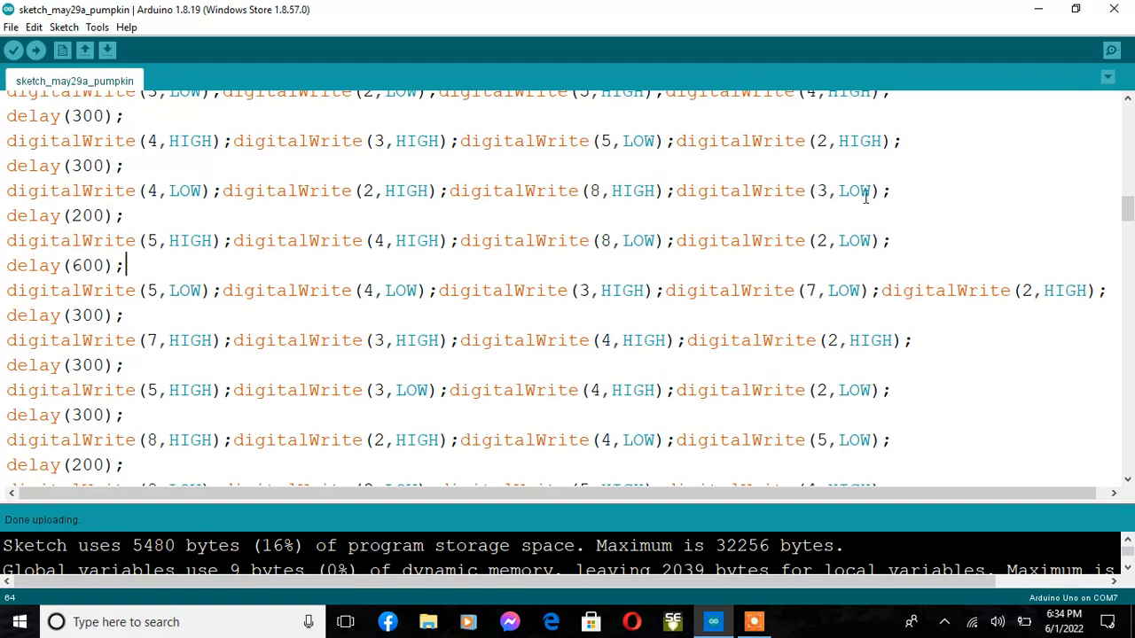
pyautogui.moveTo(658, 231)
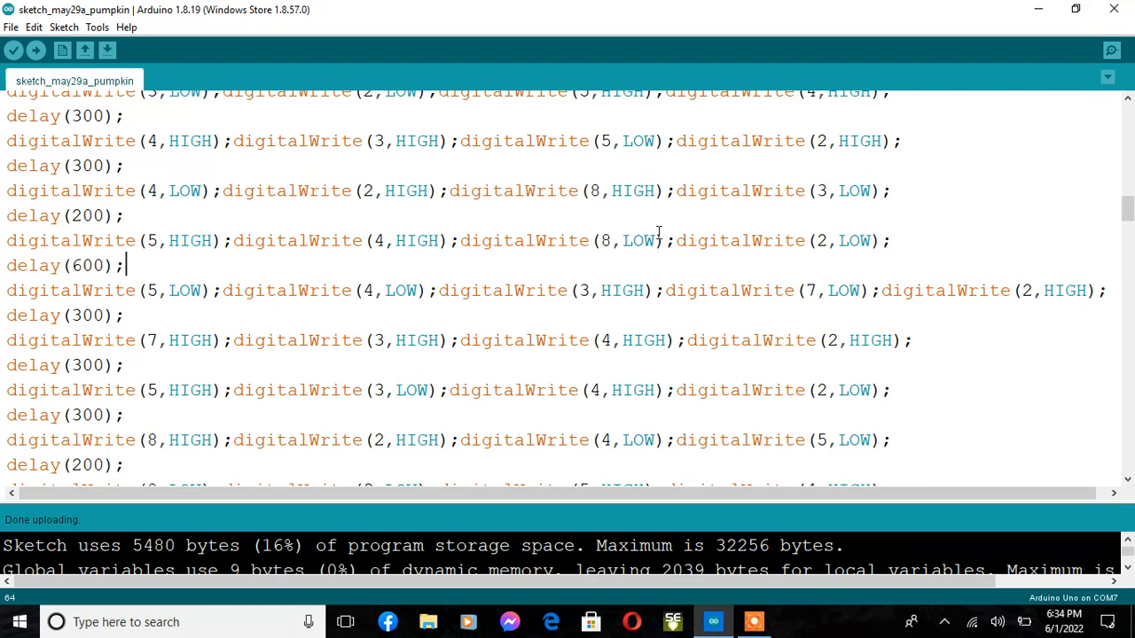
pyautogui.moveTo(628, 198)
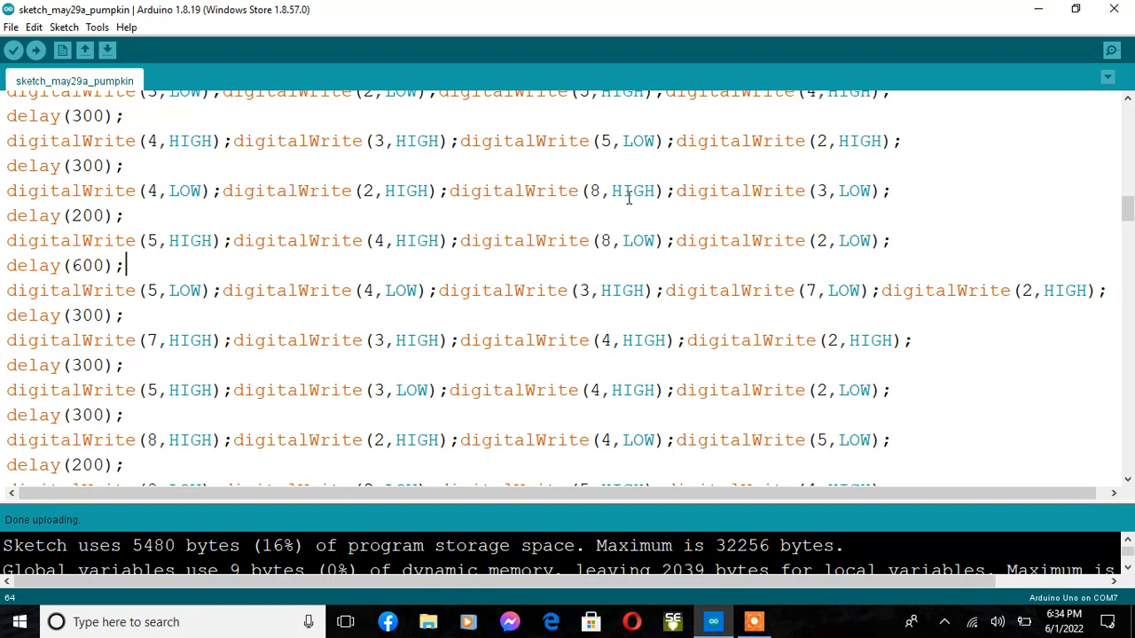
pyautogui.moveTo(626, 225)
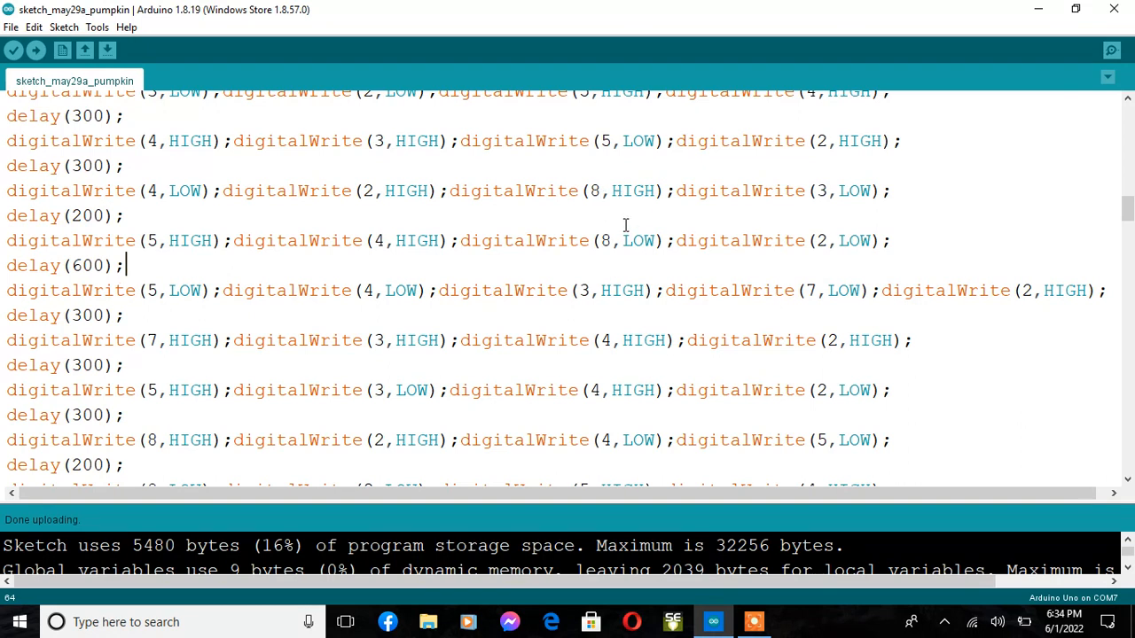
pyautogui.moveTo(645, 246)
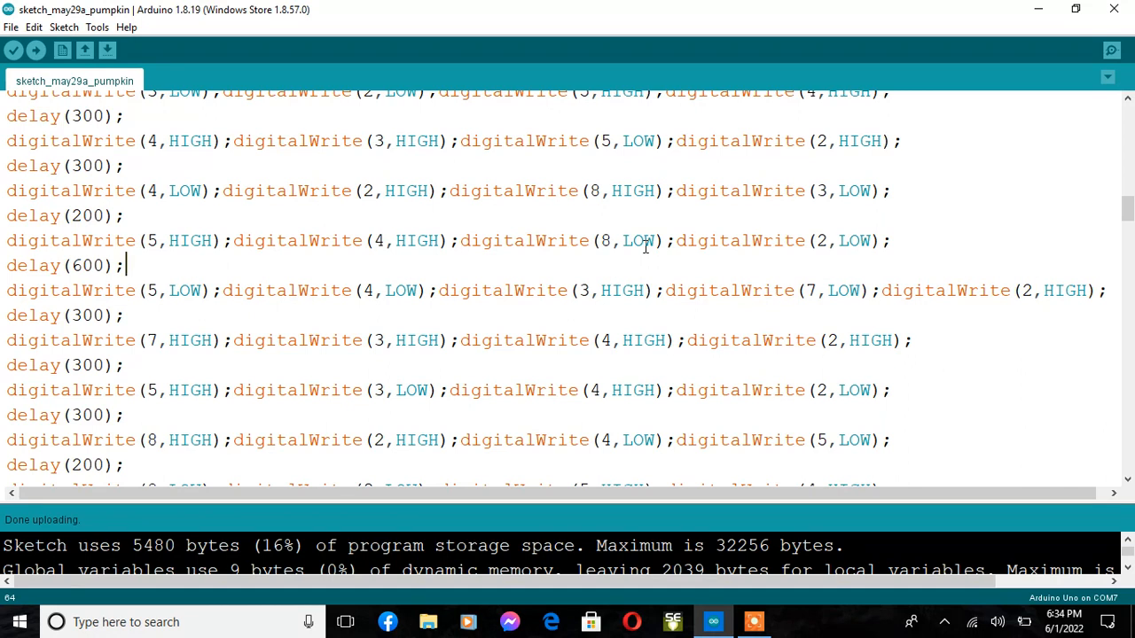
pyautogui.moveTo(612, 190)
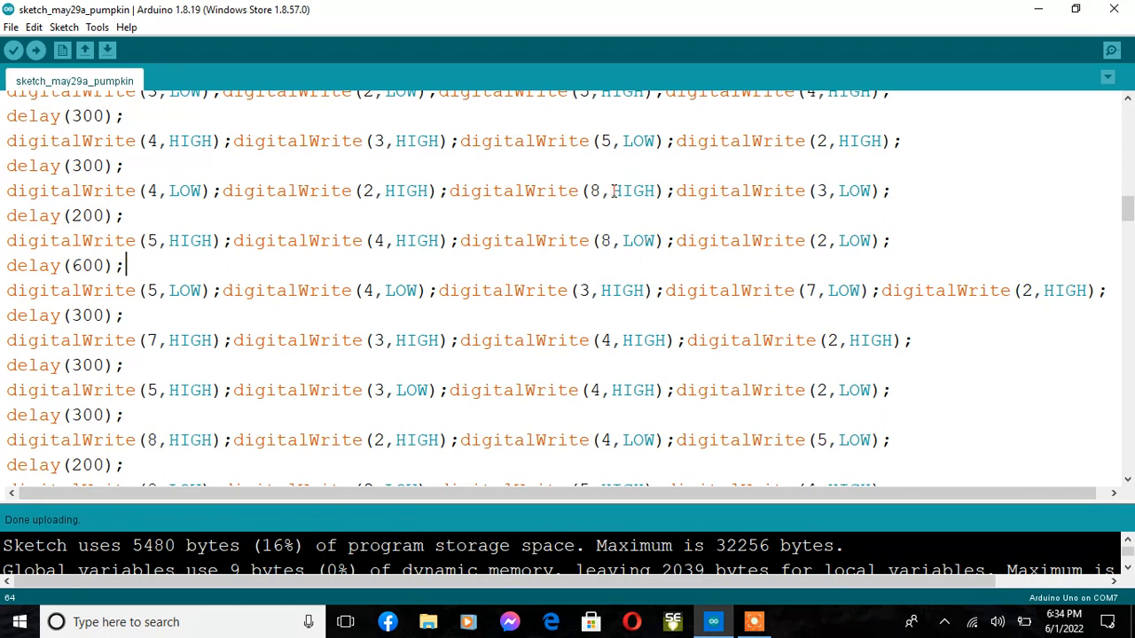
pyautogui.moveTo(605, 244)
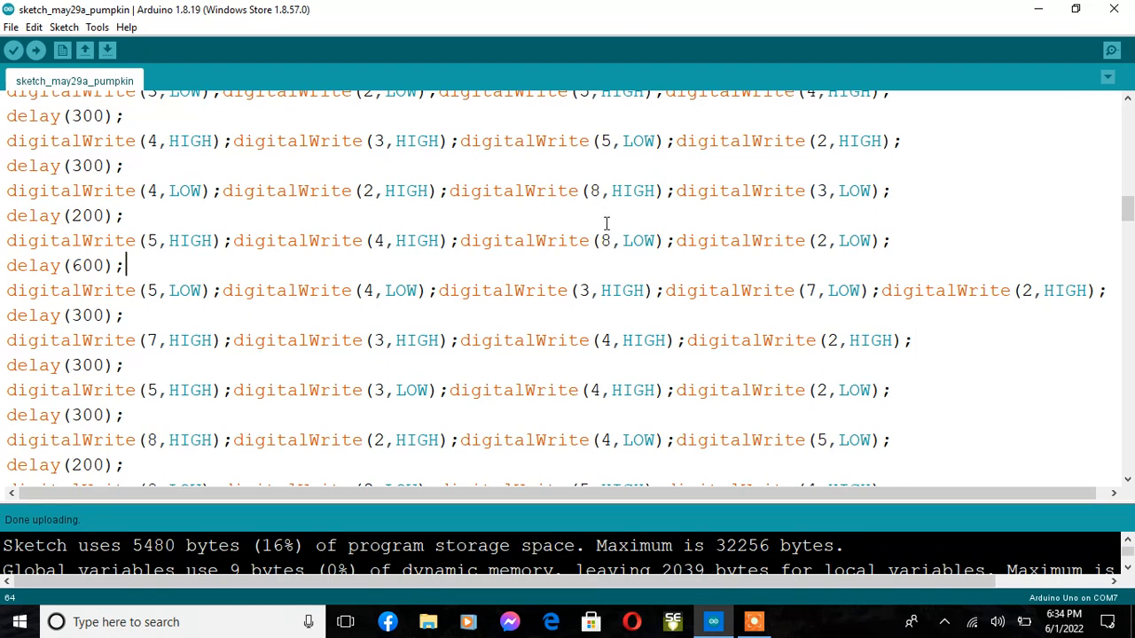
pyautogui.moveTo(612, 212)
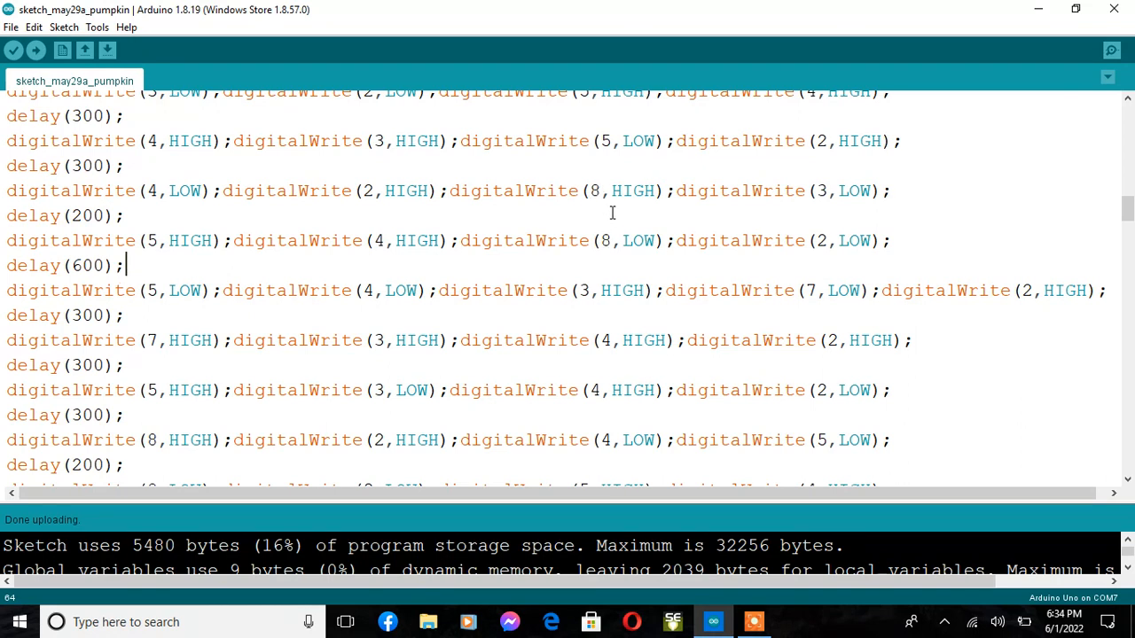
pyautogui.moveTo(612, 194)
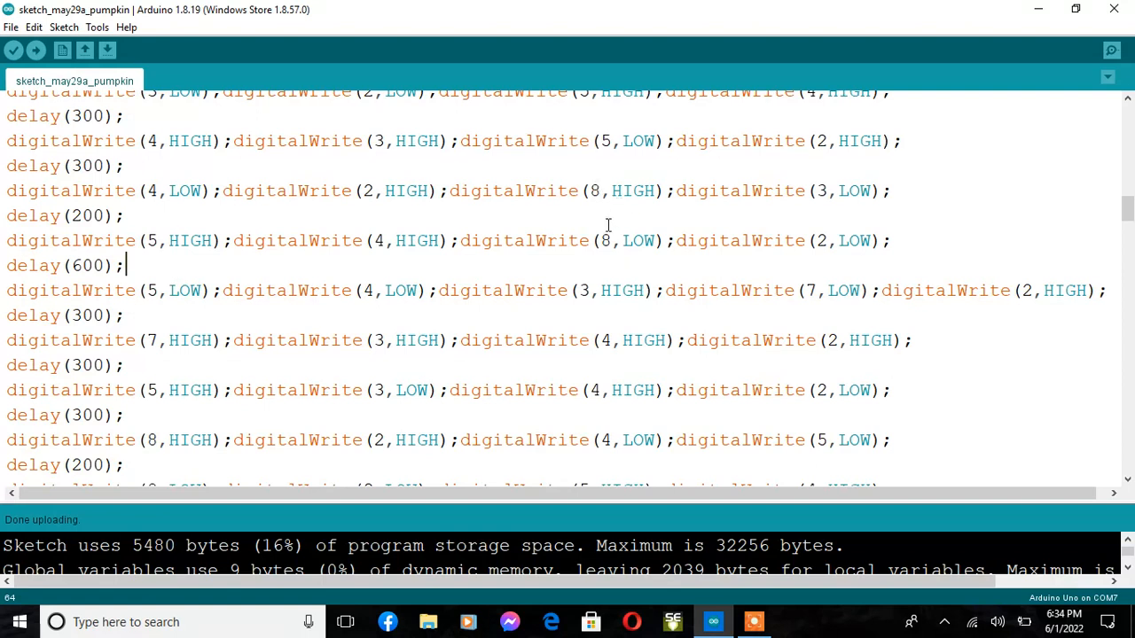
pyautogui.moveTo(624, 207)
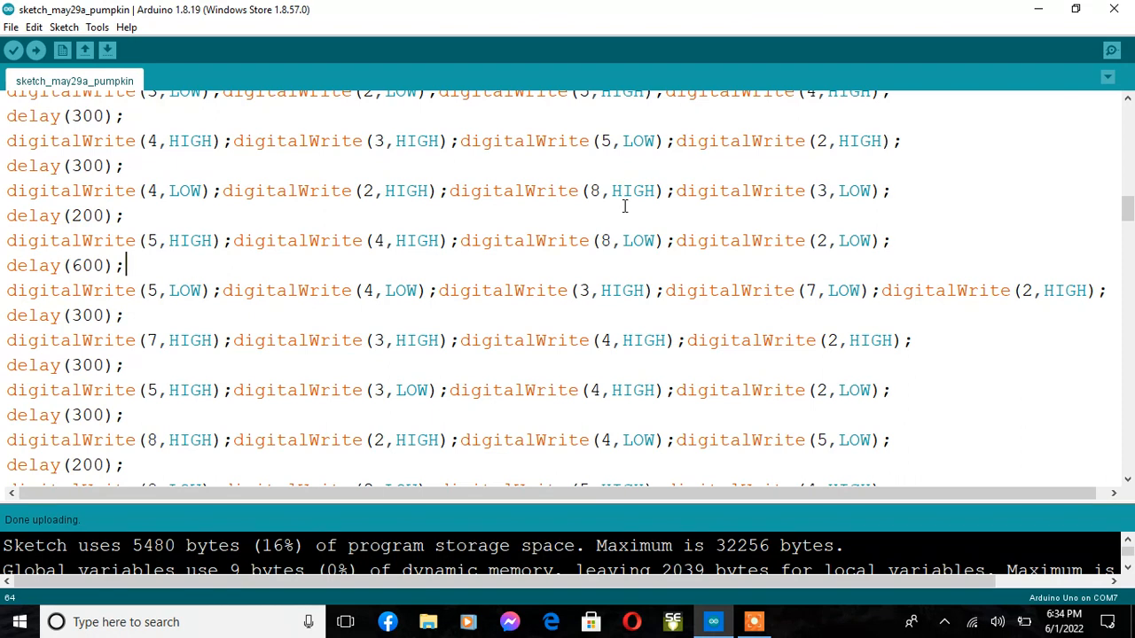
pyautogui.moveTo(674, 322)
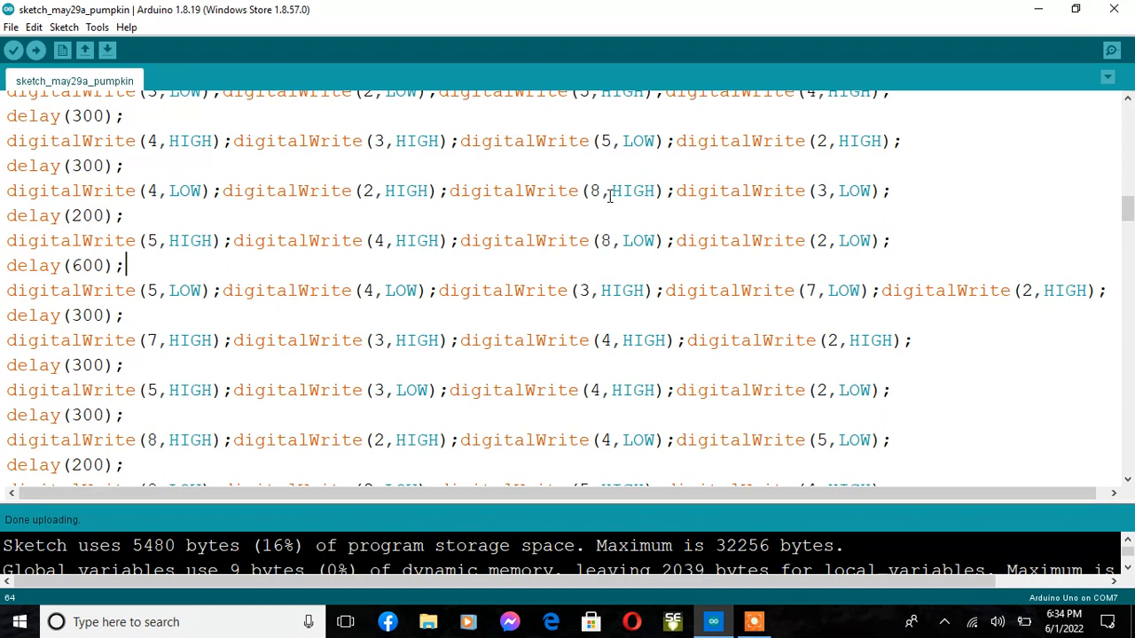
pyautogui.moveTo(618, 304)
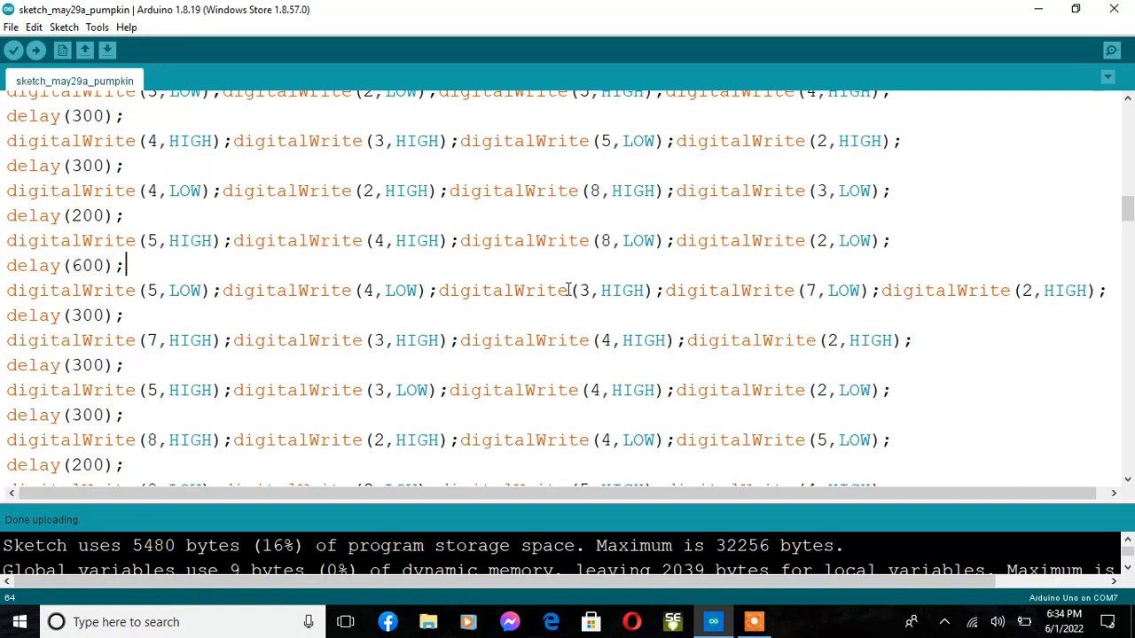
pyautogui.moveTo(950, 204)
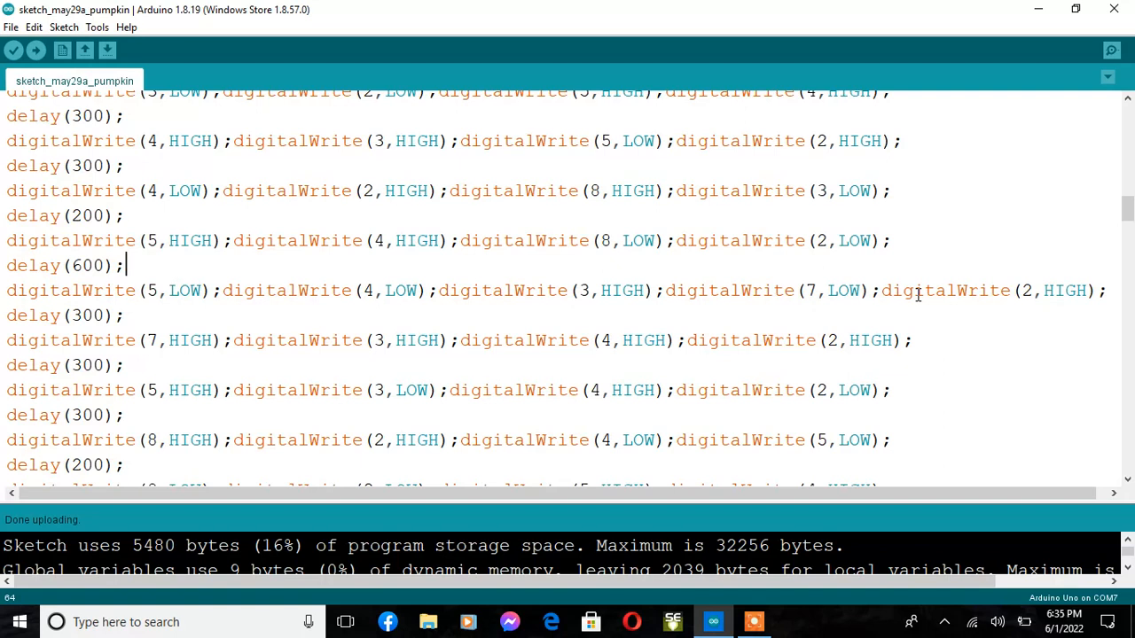
pyautogui.moveTo(638, 279)
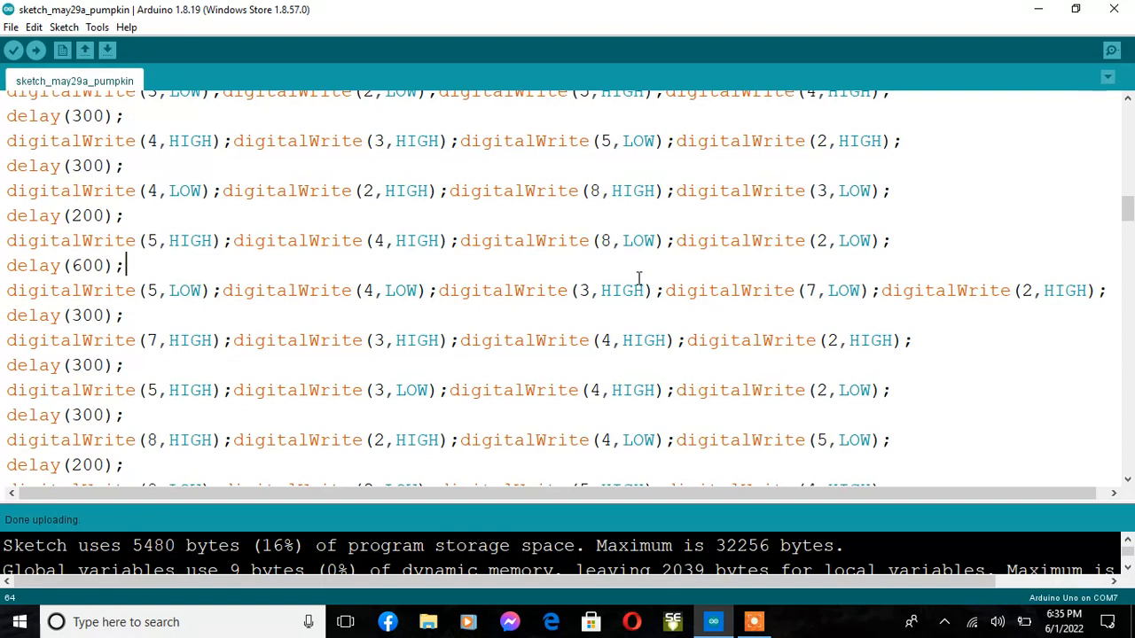
pyautogui.moveTo(922, 304)
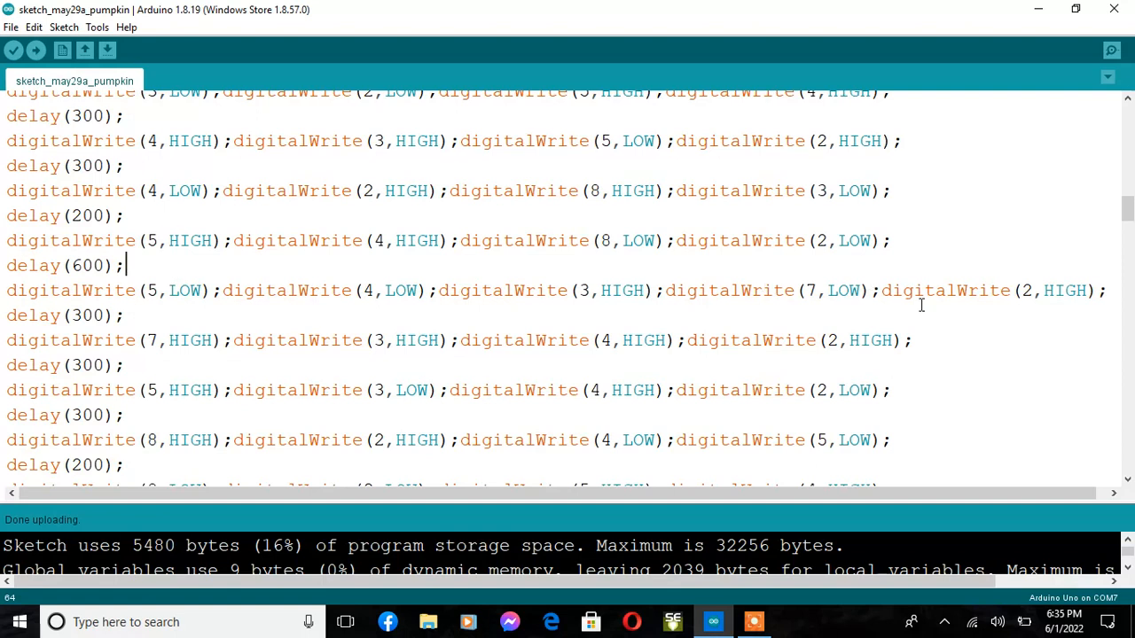
pyautogui.moveTo(563, 293)
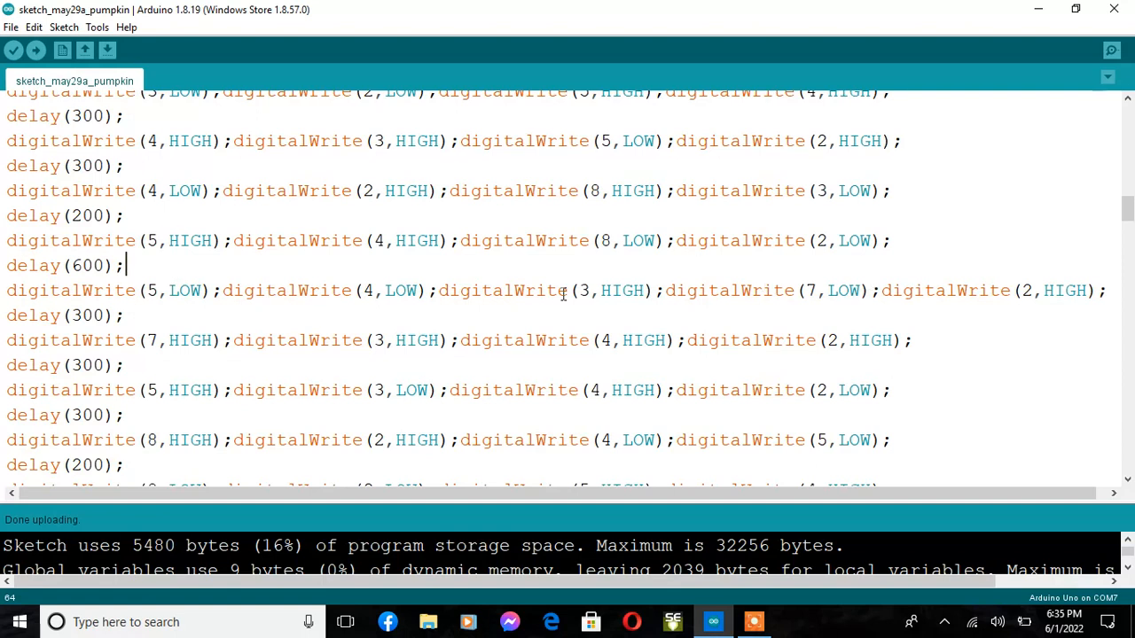
pyautogui.moveTo(1057, 325)
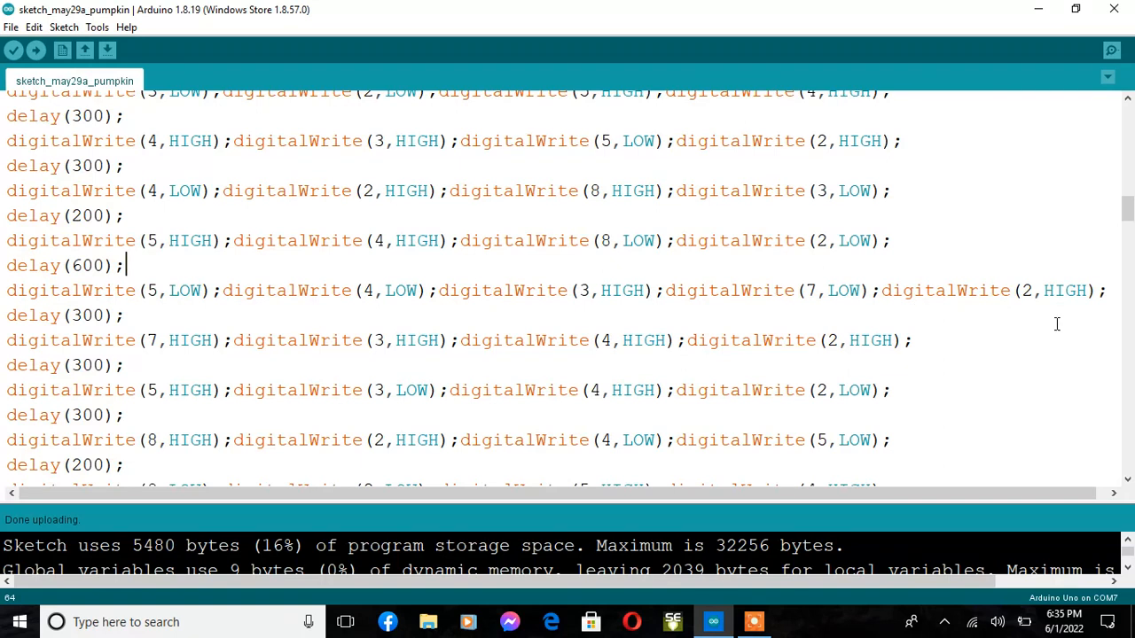
pyautogui.moveTo(1002, 281)
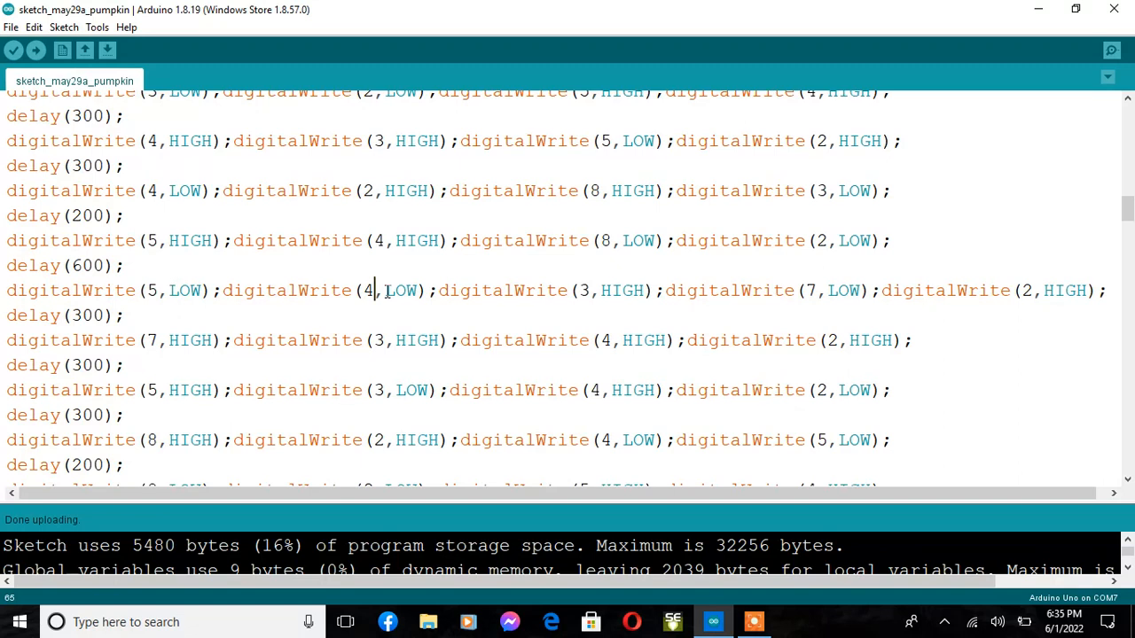
pyautogui.click(598, 290)
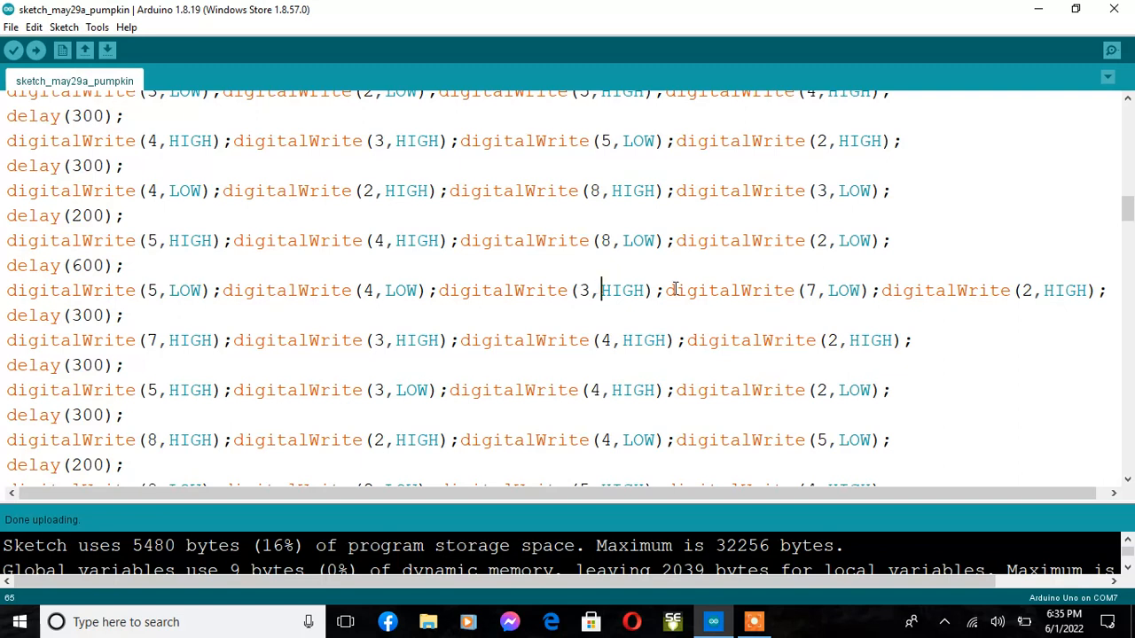
pyautogui.moveTo(1061, 300)
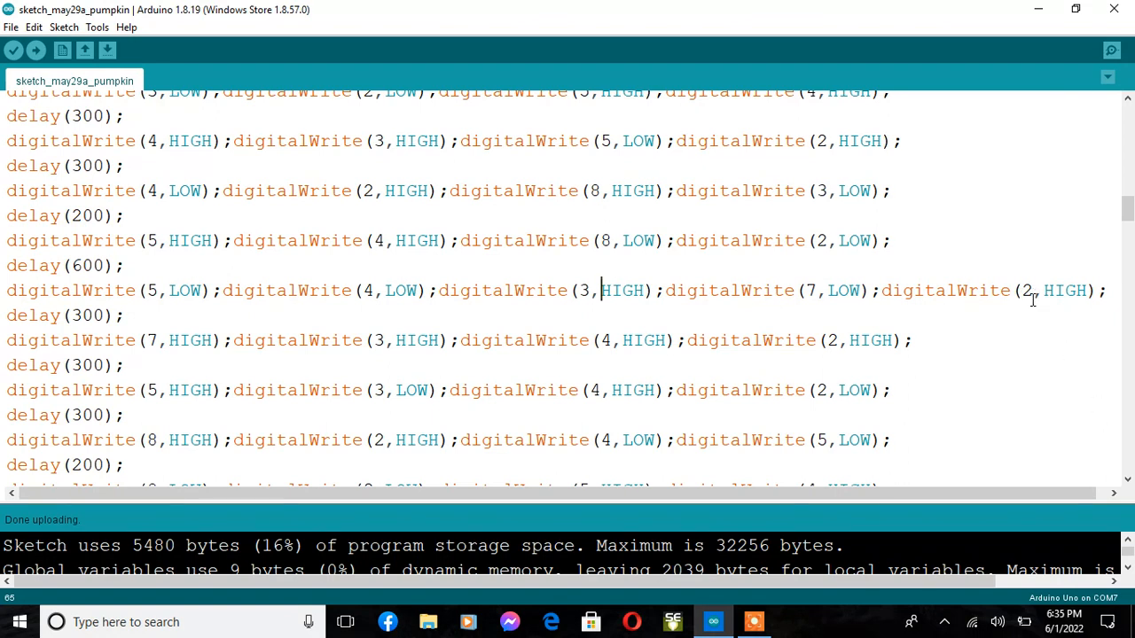
pyautogui.moveTo(1020, 310)
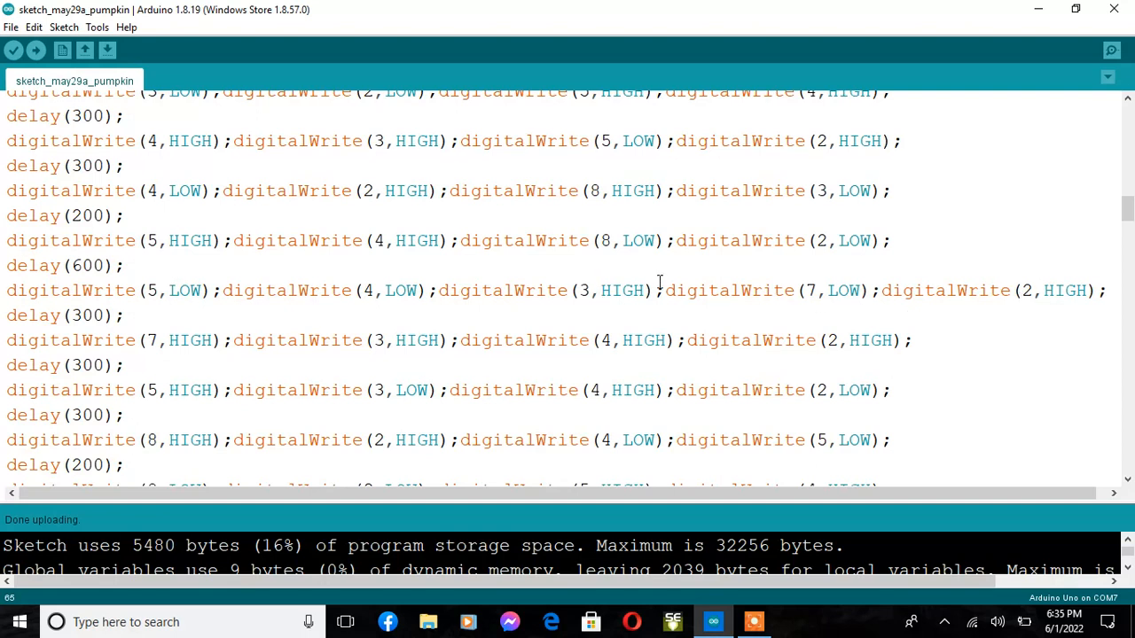
pyautogui.moveTo(604, 183)
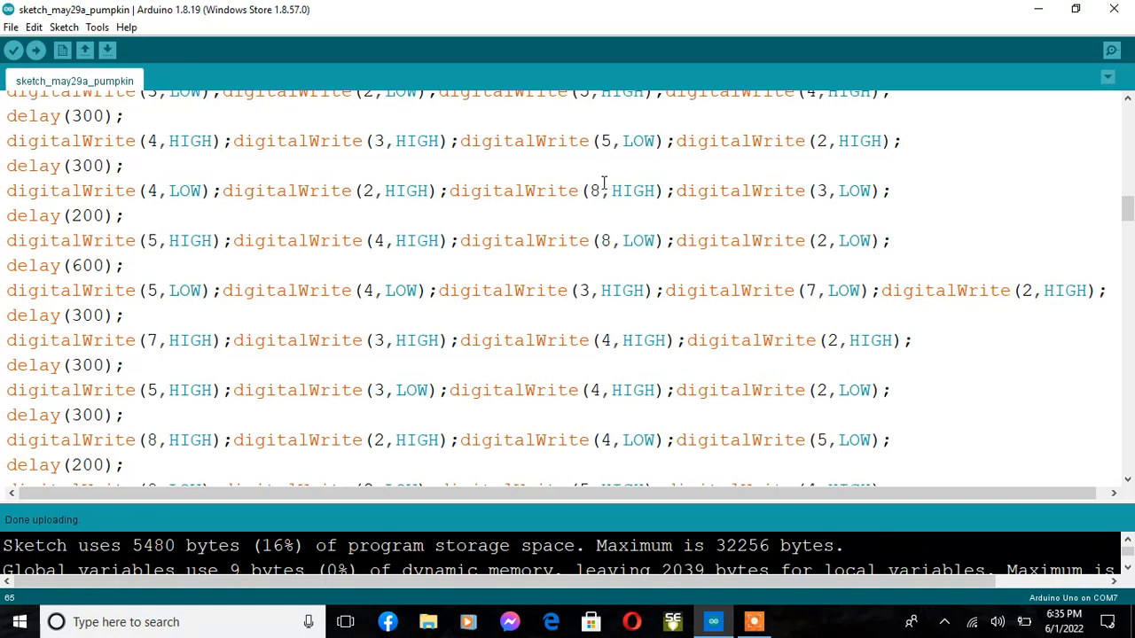
pyautogui.click(601, 290)
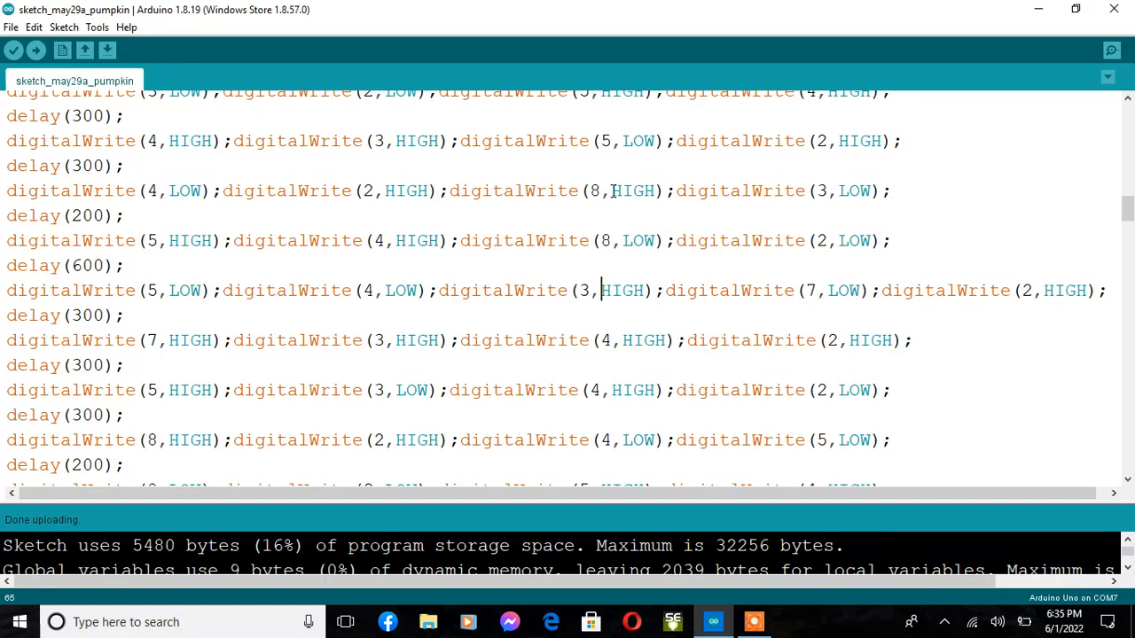
pyautogui.moveTo(1086, 340)
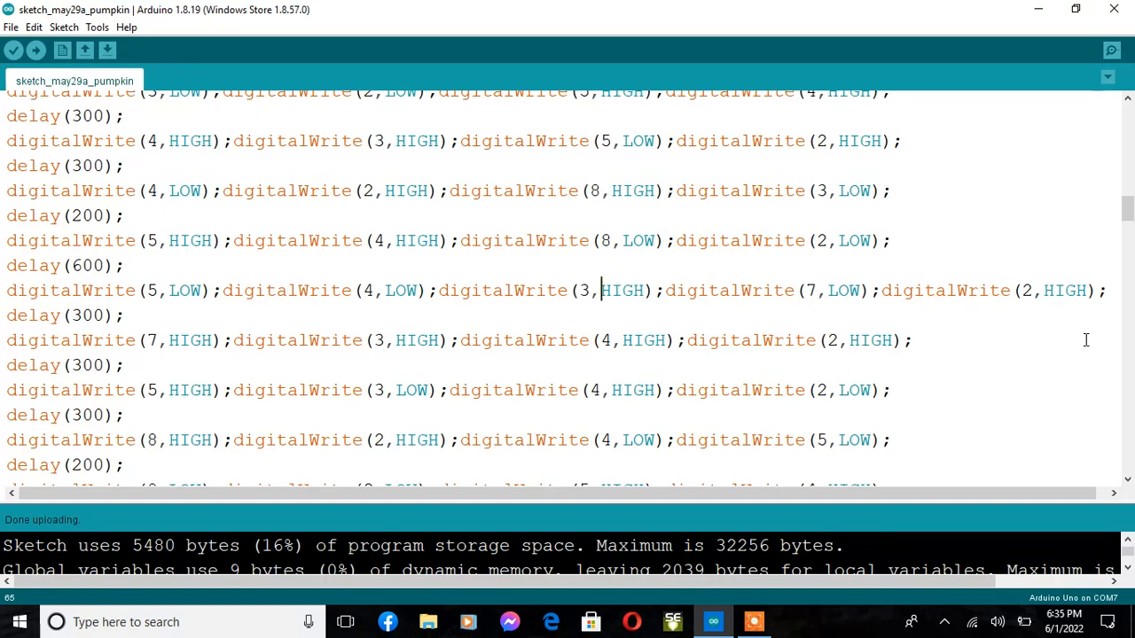